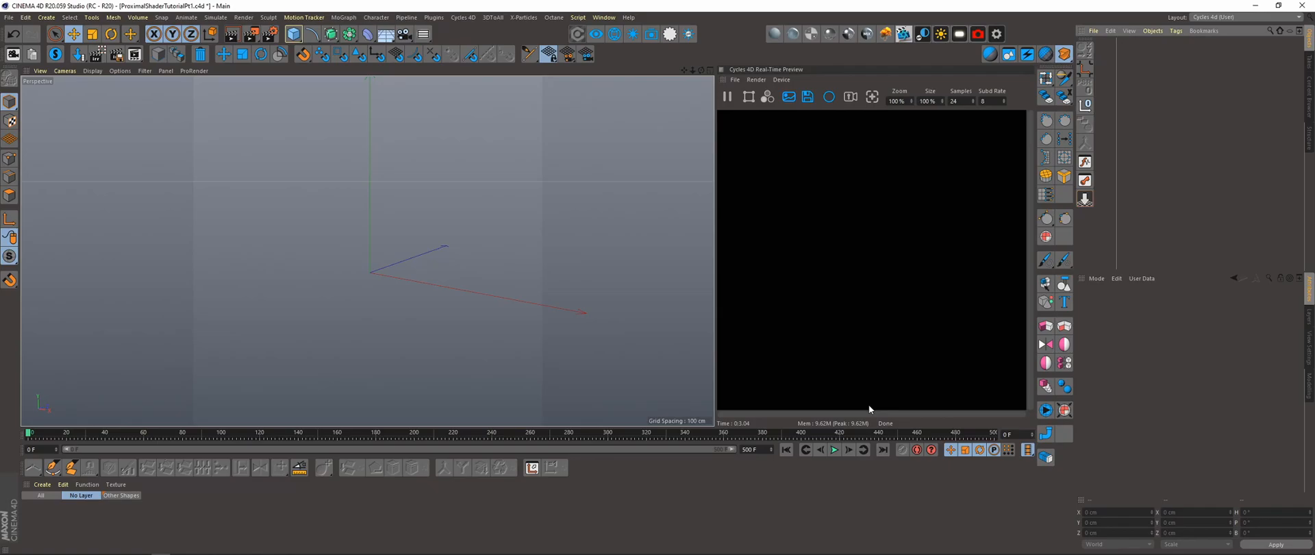
# Add a floor plane, an upright back plane, and a sphere sunk halfway into the floor
pyautogui.click(294, 34)
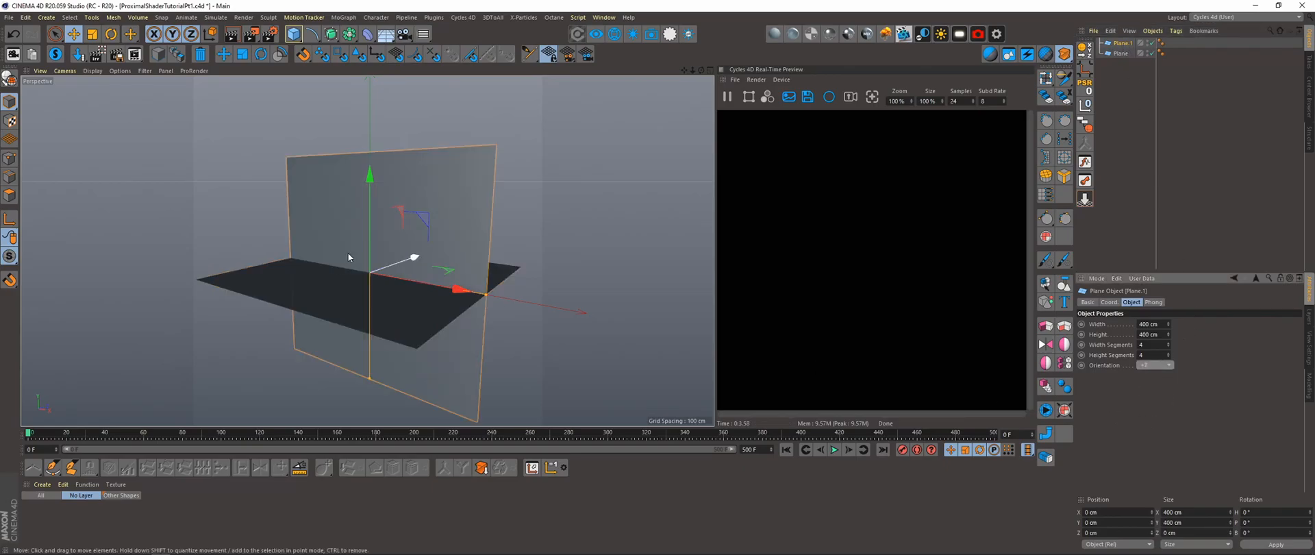
pyautogui.click(293, 34)
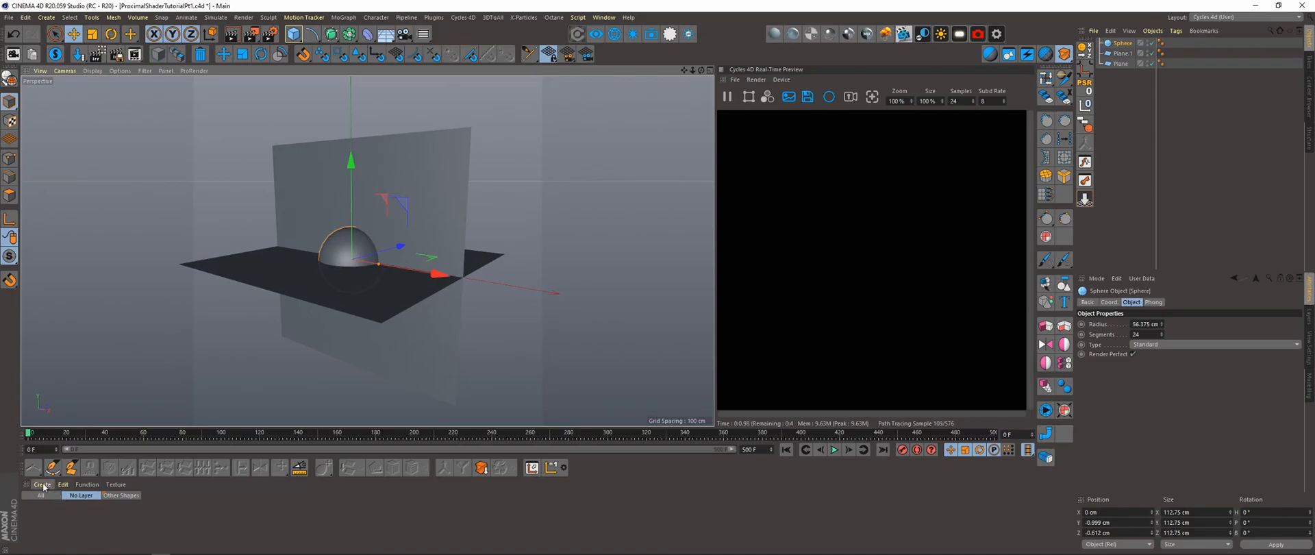
pyautogui.click(41, 484)
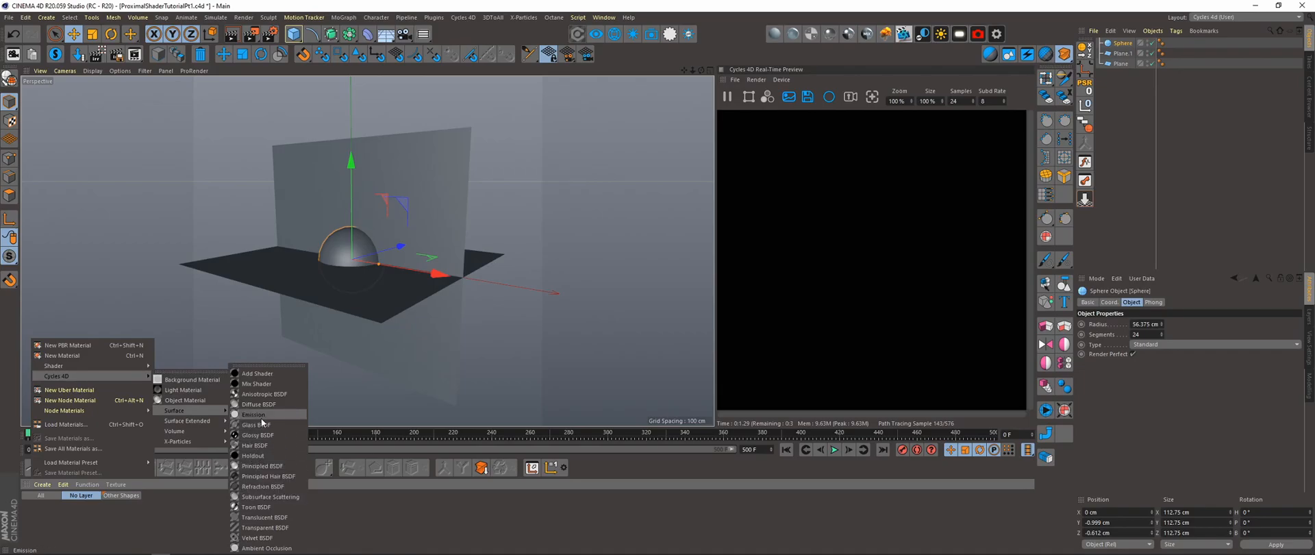
# Create a Cycles 4D Emission material, group both planes under a Null, and open its node network
pyautogui.click(254, 414)
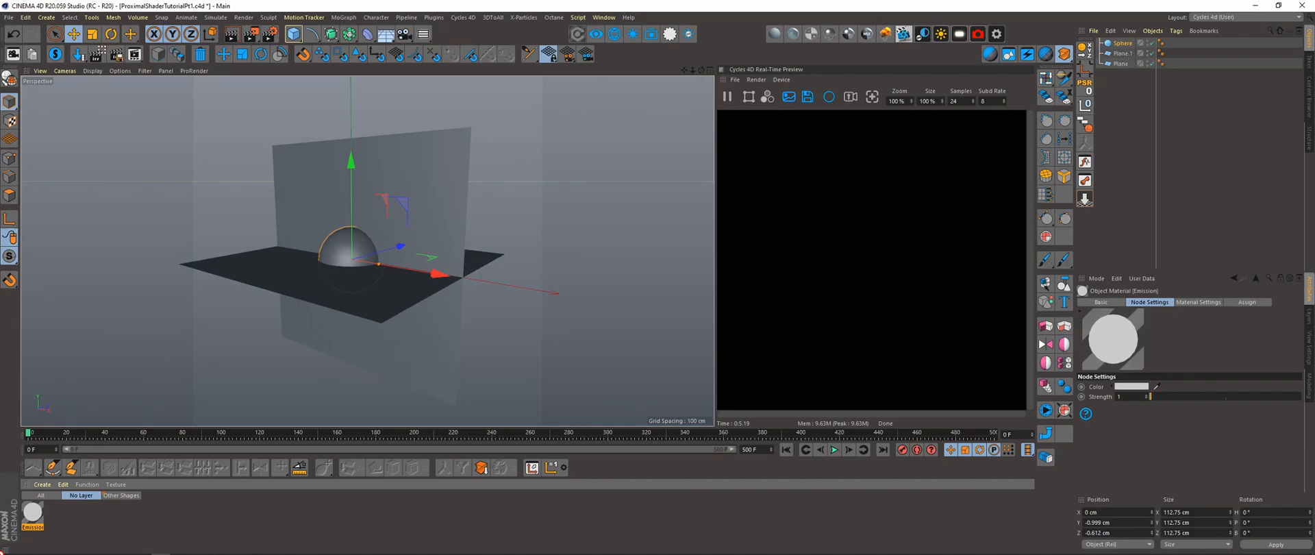
pyautogui.click(1122, 42)
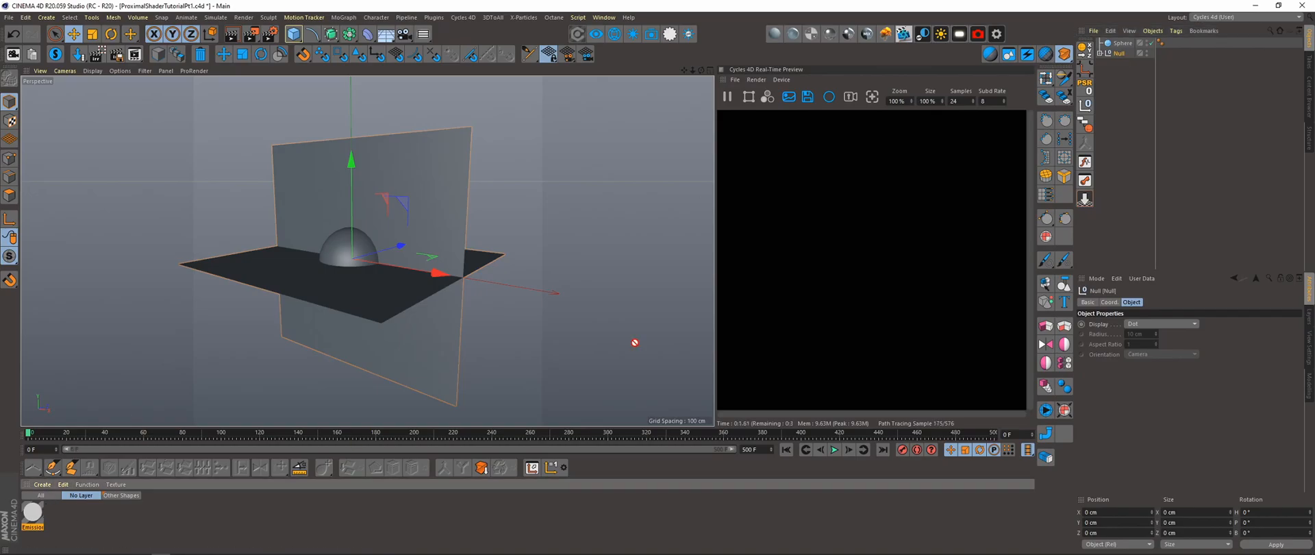
pyautogui.click(1160, 52)
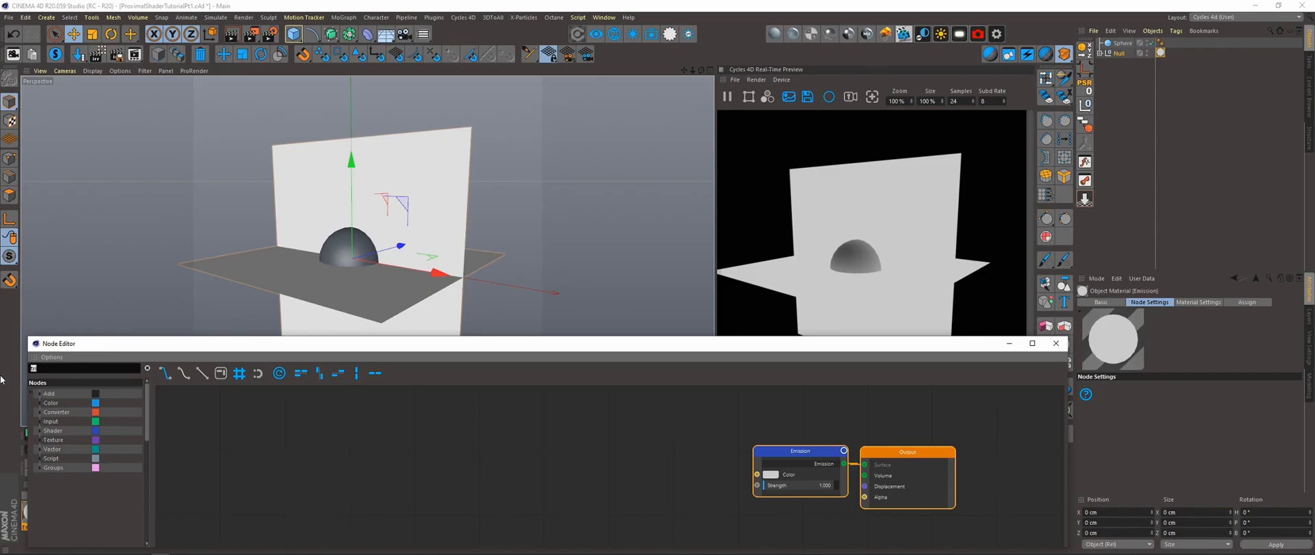
# Chain Texture Coordinate Object through Mapping into a Spherical Gradient Texture driving Emission Color
pyautogui.write('tex')
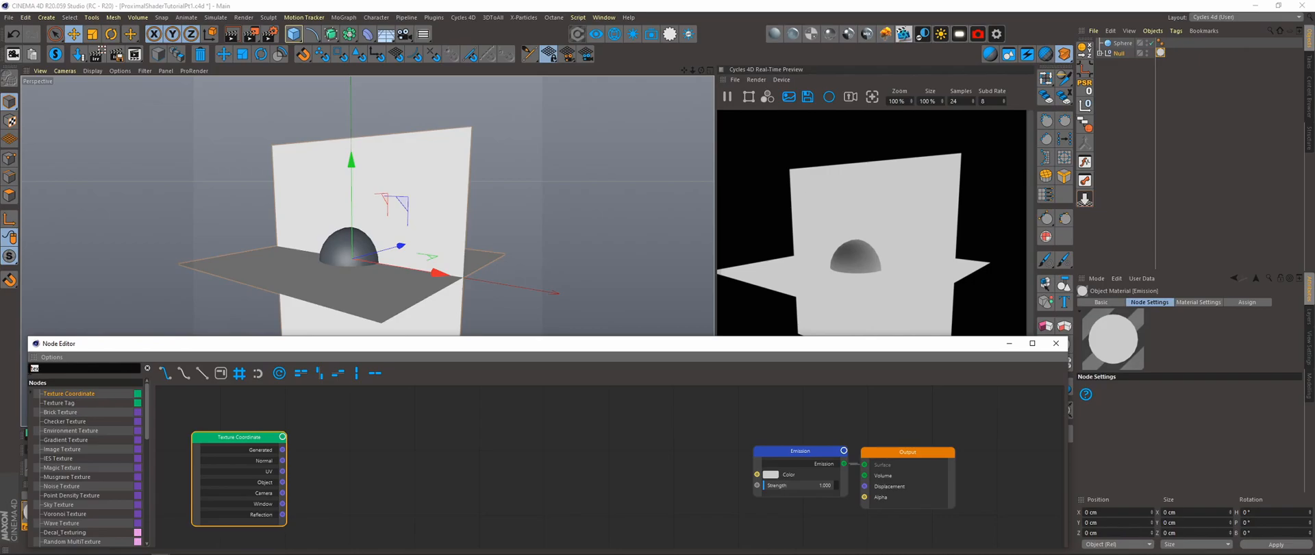
pyautogui.write('mapp')
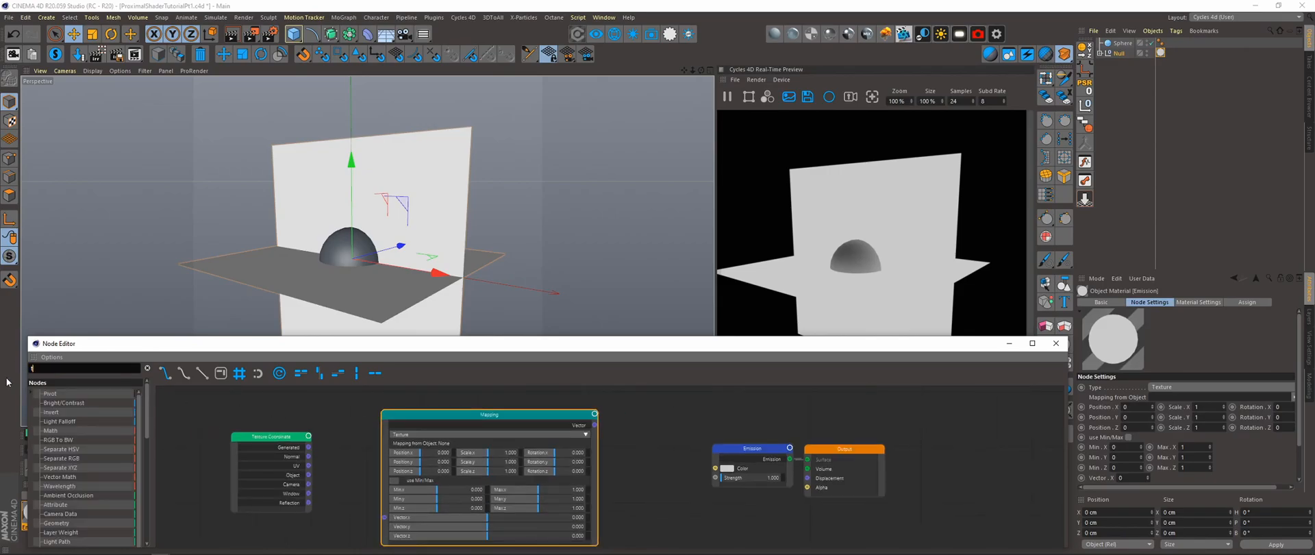
pyautogui.write('gra')
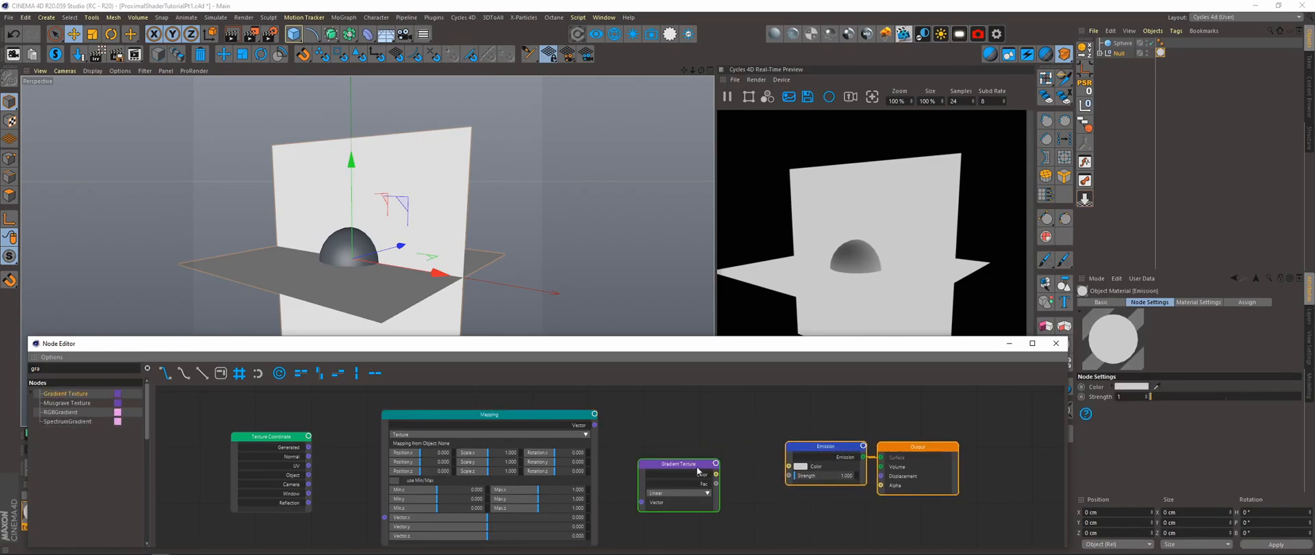
pyautogui.click(671, 464)
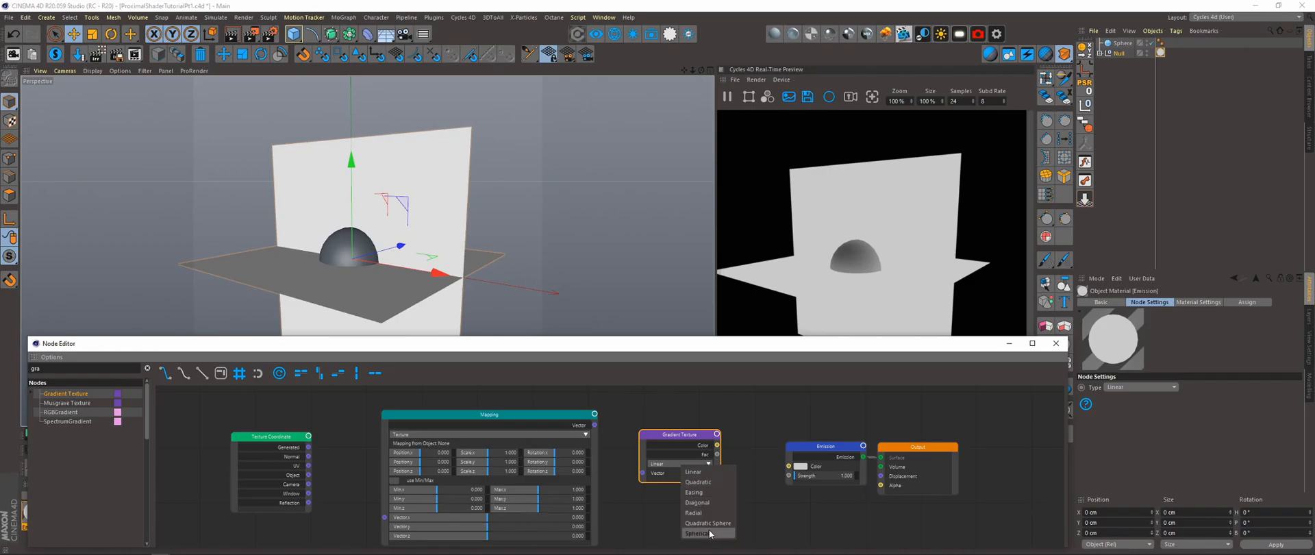
pyautogui.click(698, 534)
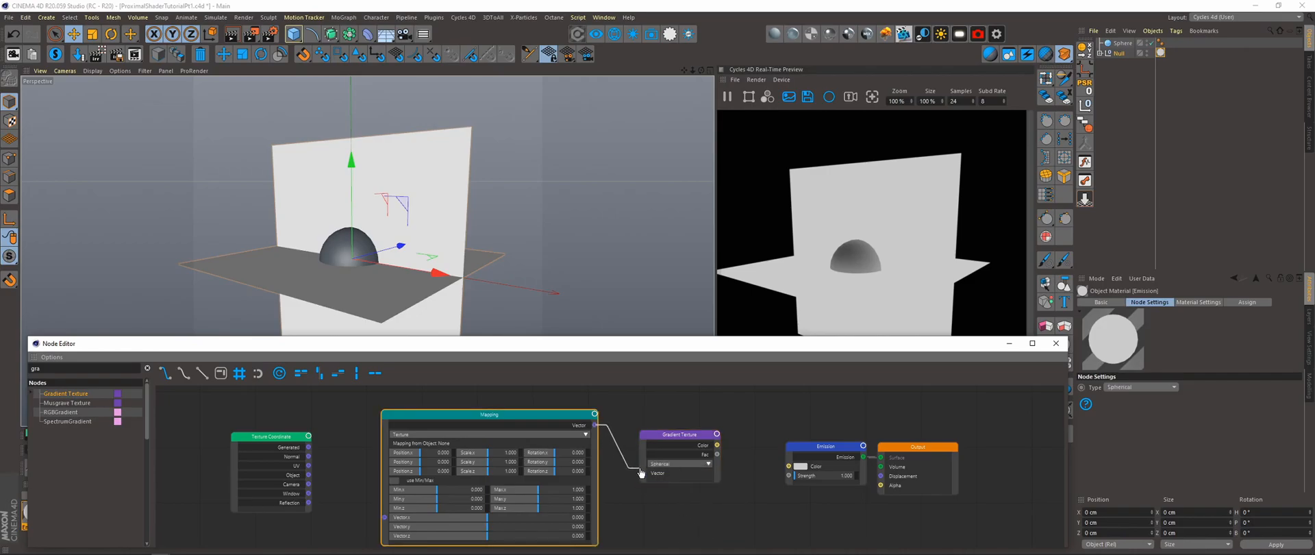
pyautogui.click(269, 436)
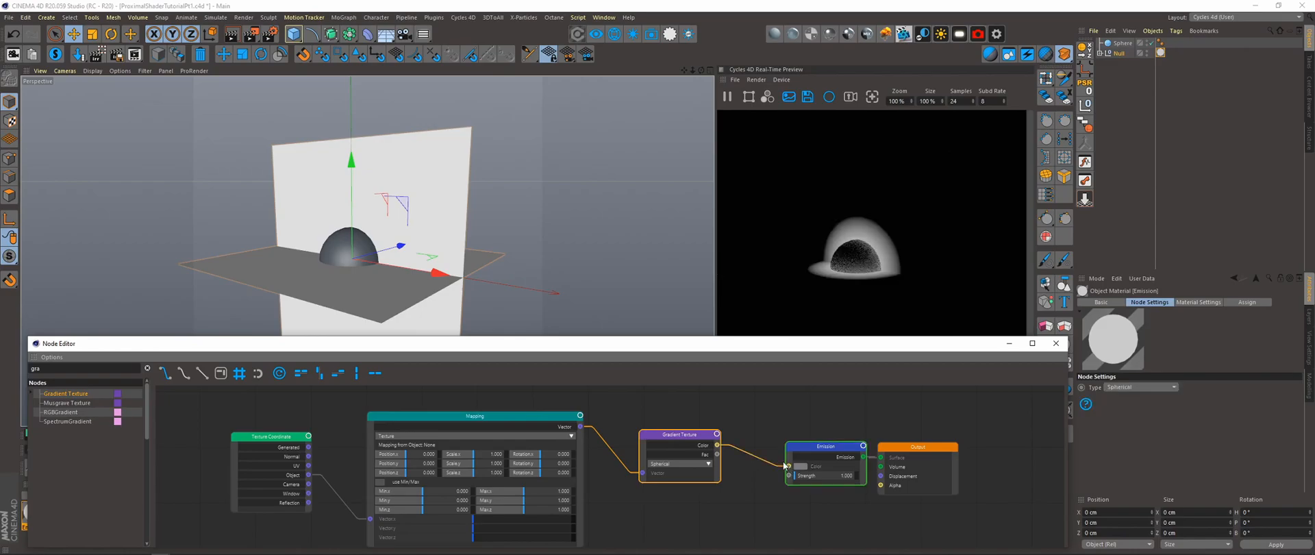
# Set the Mapping node's 'Mapping from Object' to the Sphere with Vector type
pyautogui.click(475, 416)
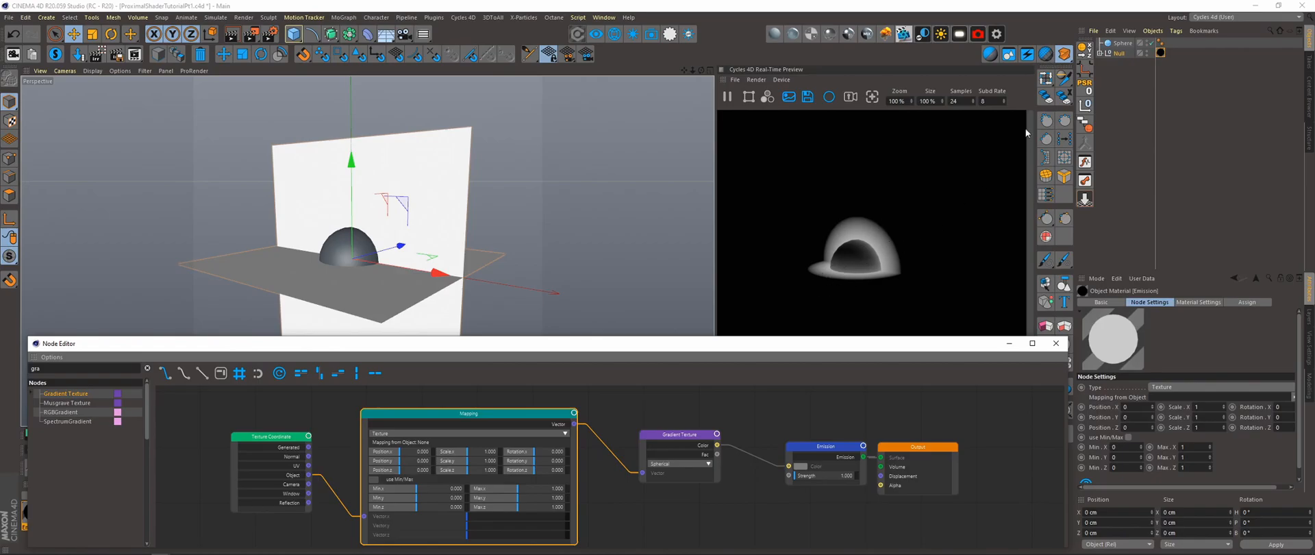
pyautogui.click(1117, 52)
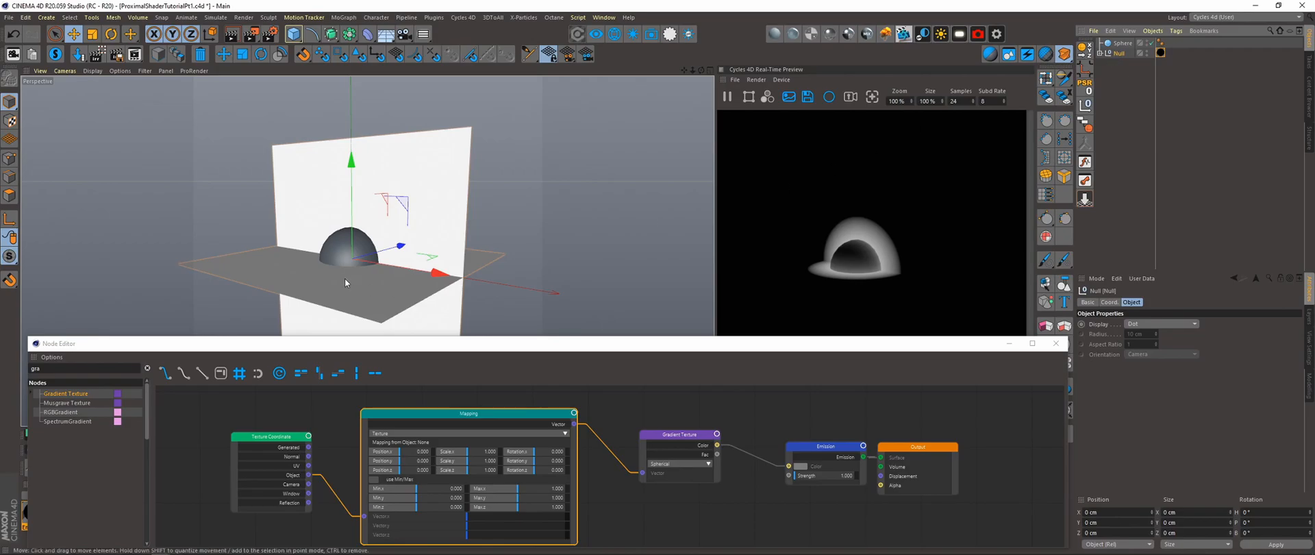
pyautogui.click(1120, 43)
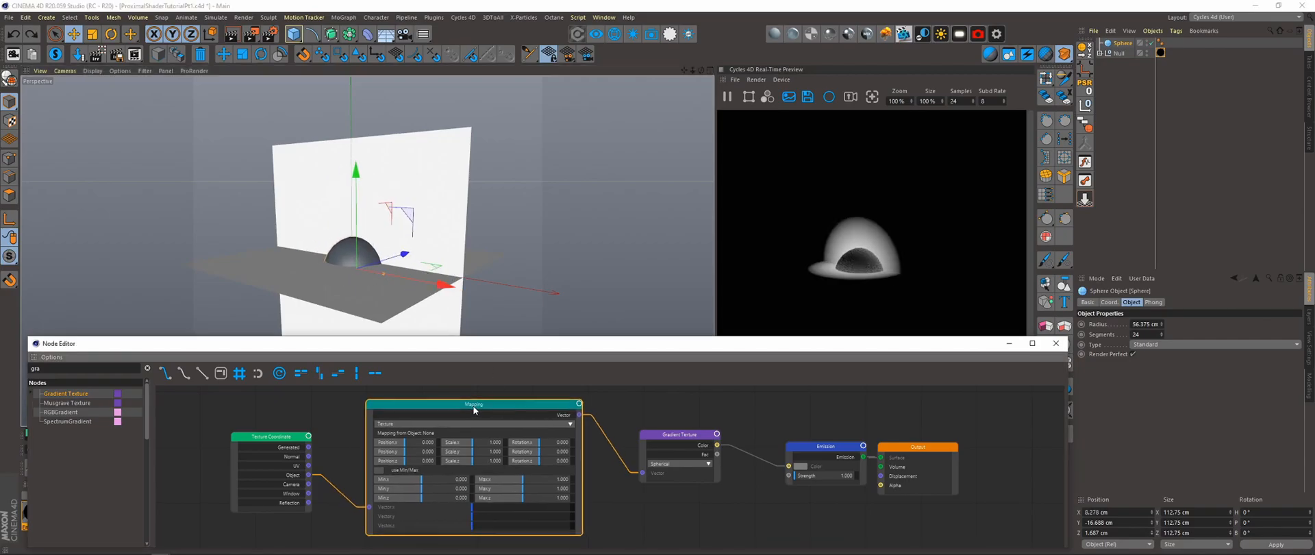
pyautogui.click(460, 401)
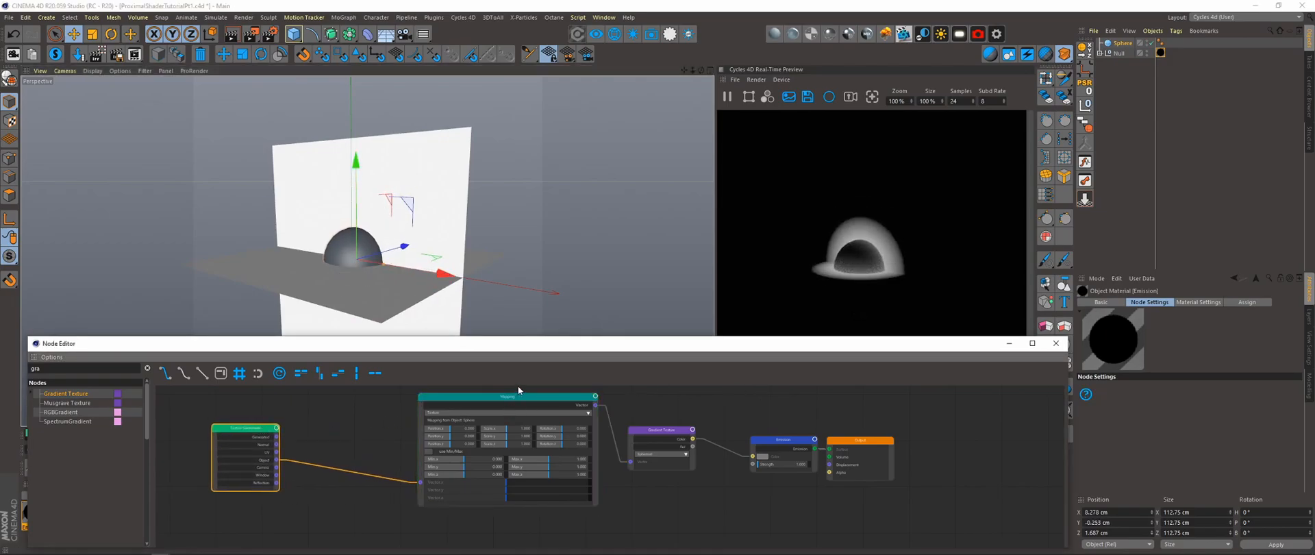
# Insert Separate XYZ, Math Multiply by -1 and Combine XYZ before Mapping, then move the sphere
pyautogui.moveTo(508, 396); pyautogui.dragTo(643, 402)
pyautogui.write('se')
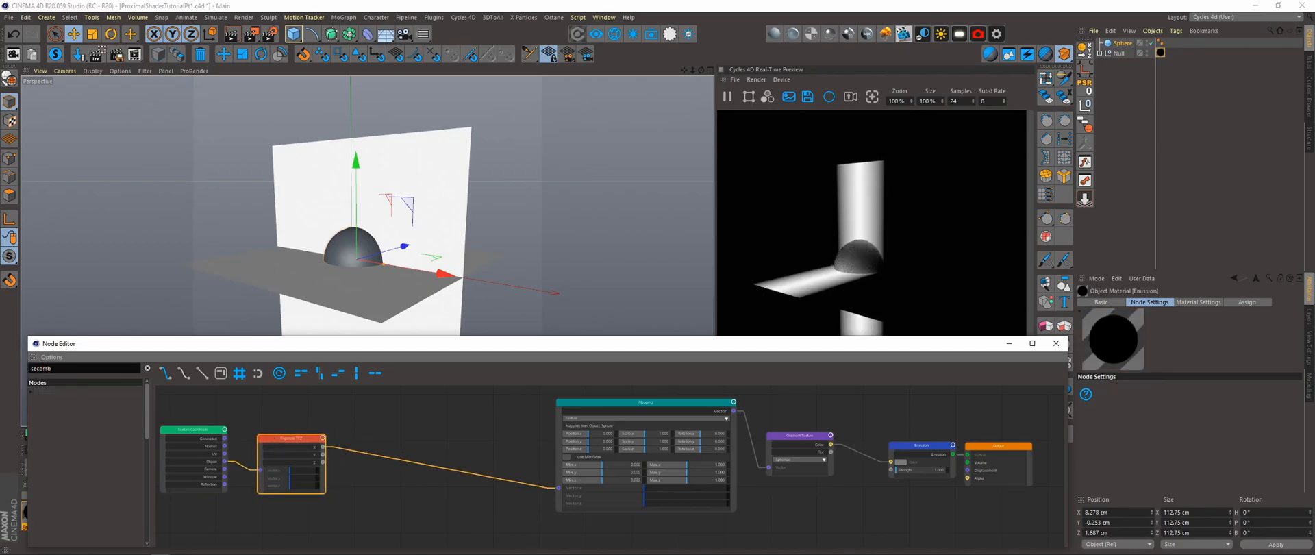
pyautogui.write('com')
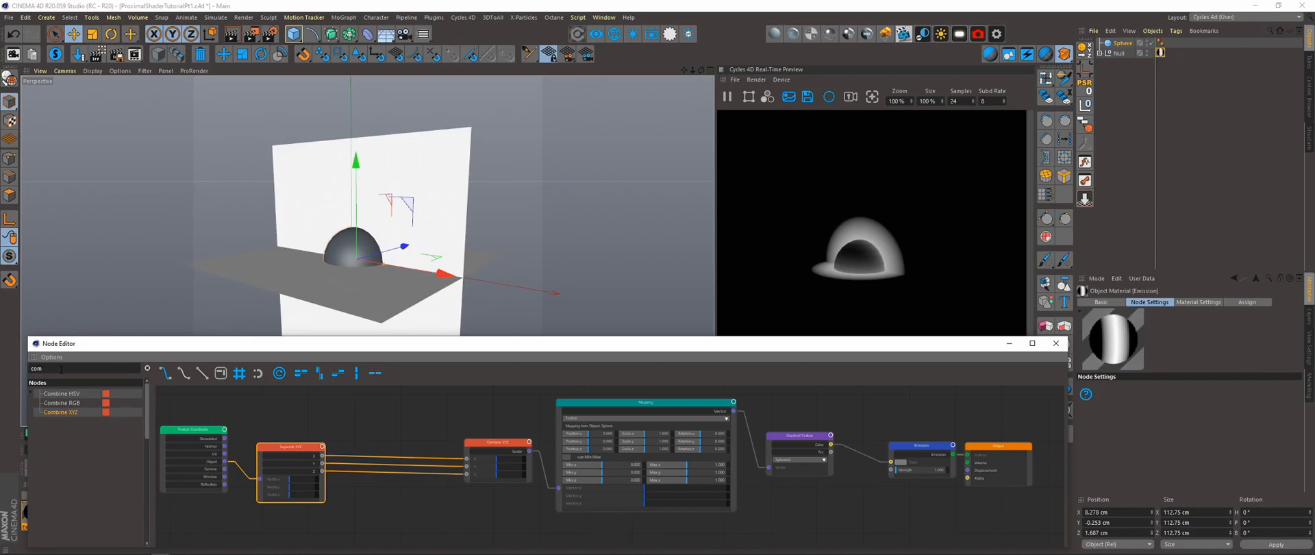
pyautogui.write('math')
pyautogui.write('-1')
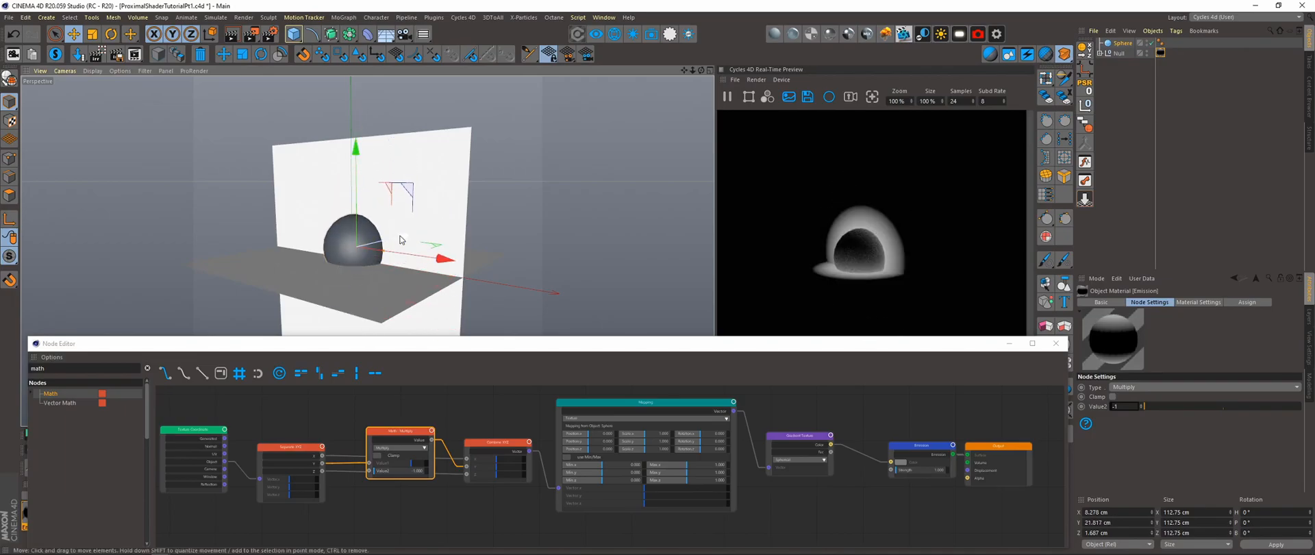
pyautogui.moveTo(444, 259); pyautogui.dragTo(378, 264)
pyautogui.write('uni')
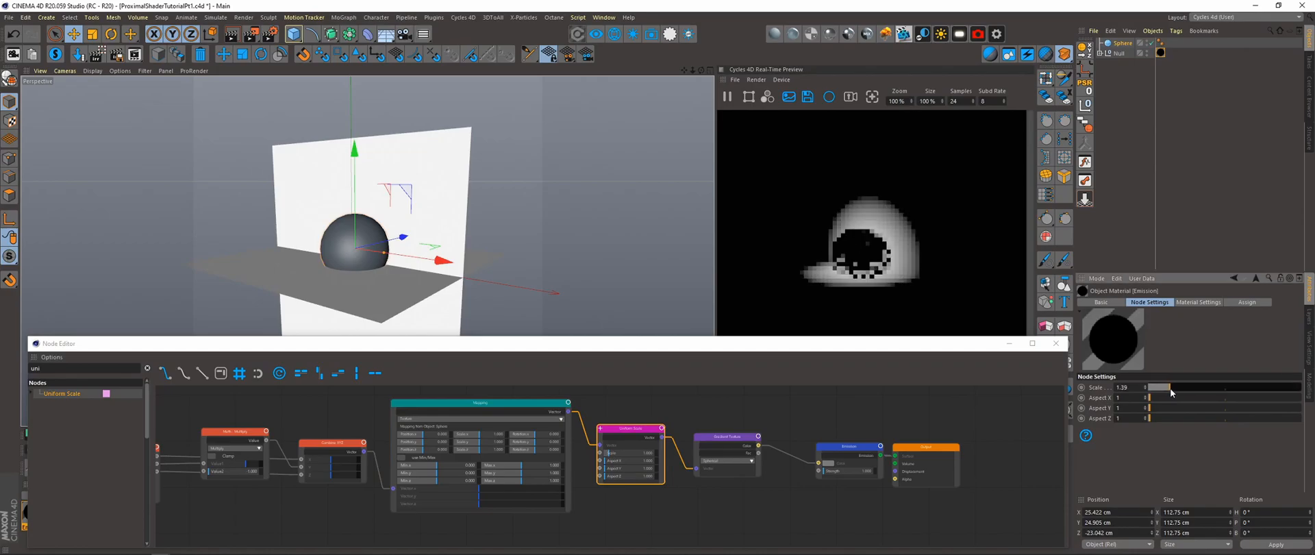
# Raise the Uniform Scale to about 1.56 and add a Color Ramp with its black knot moved
pyautogui.moveTo(1158, 387); pyautogui.dragTo(1173, 386)
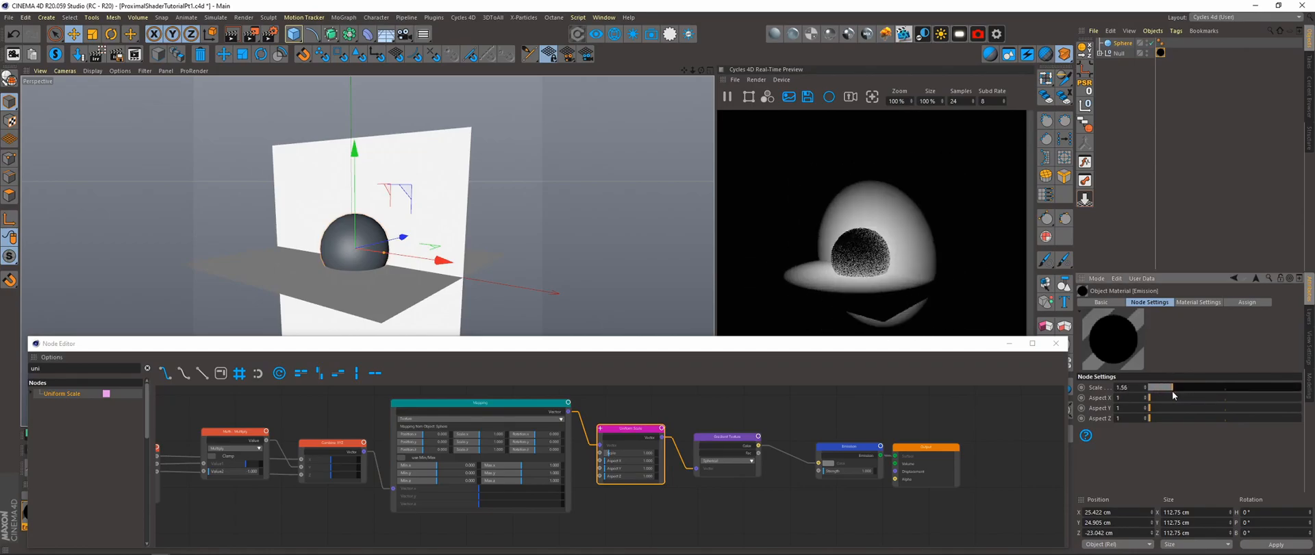
pyautogui.moveTo(1183, 386); pyautogui.dragTo(1174, 387)
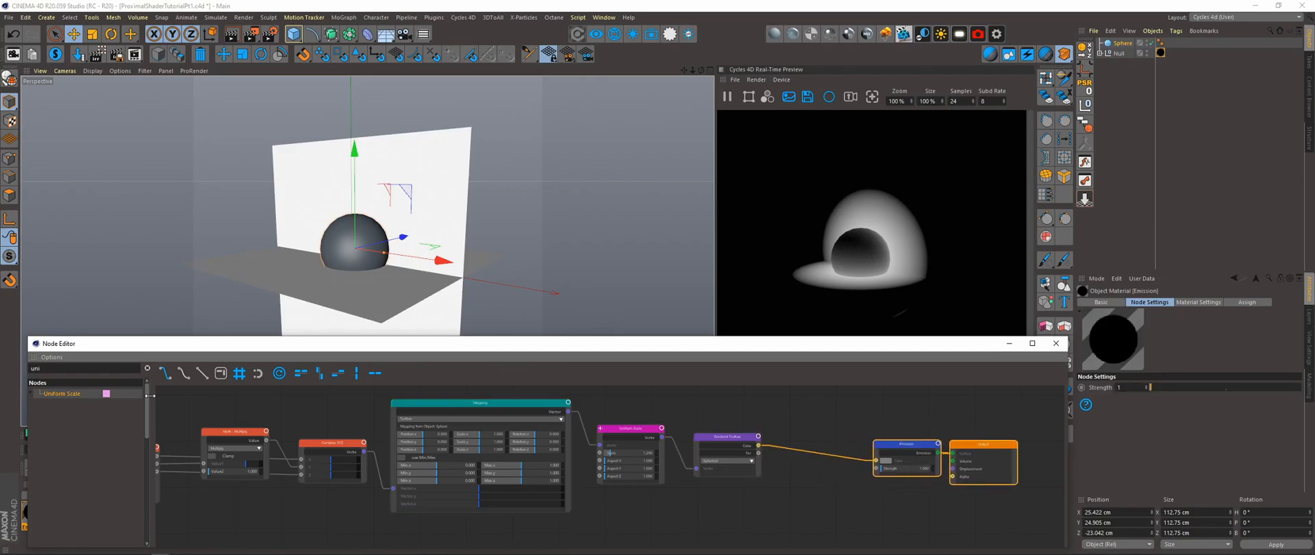
pyautogui.write('colo')
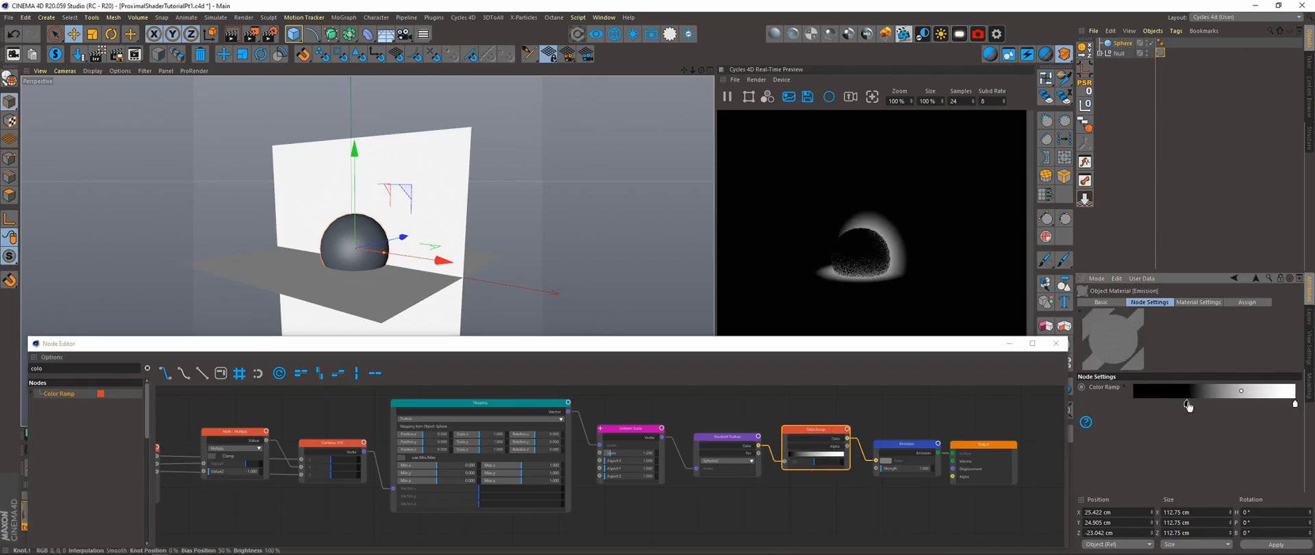
pyautogui.moveTo(1241, 390); pyautogui.dragTo(1199, 391)
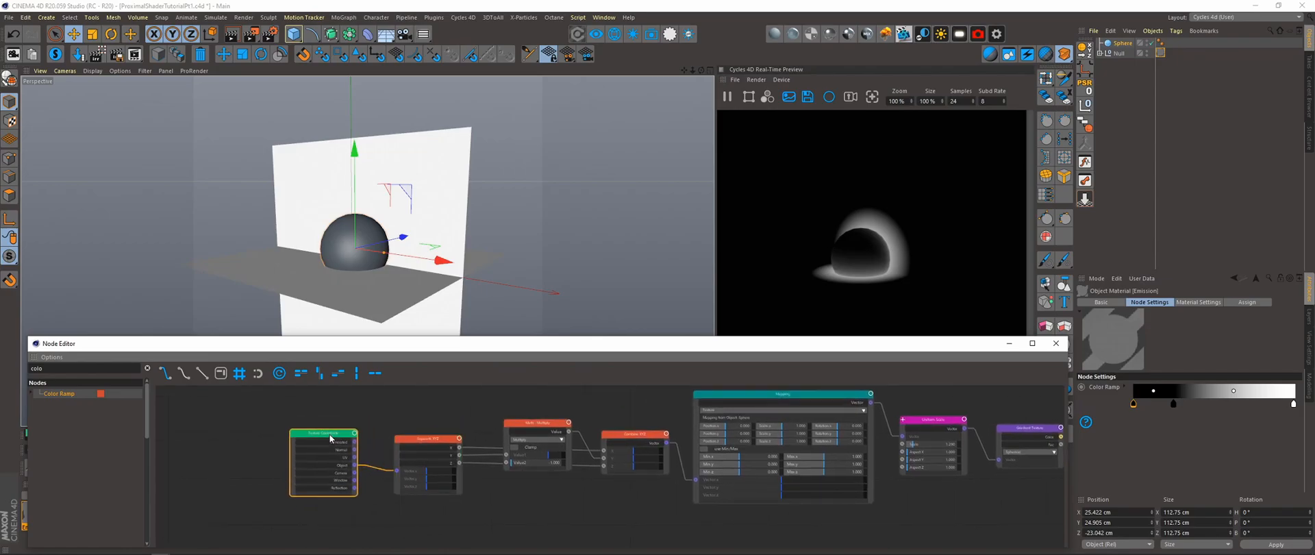
pyautogui.click(322, 431)
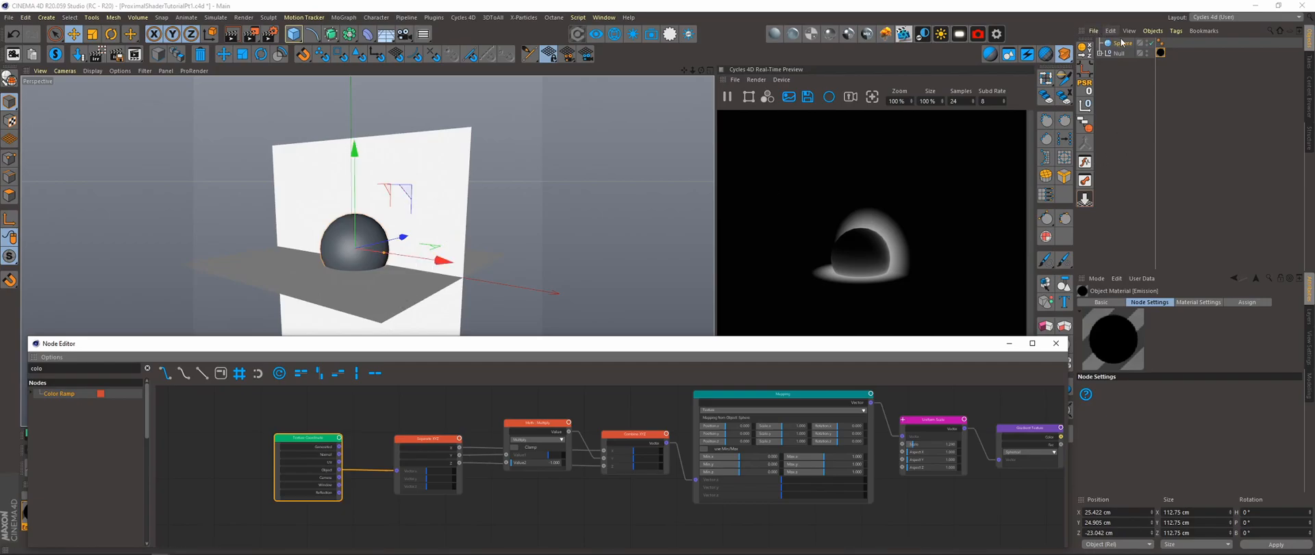
pyautogui.click(1117, 52)
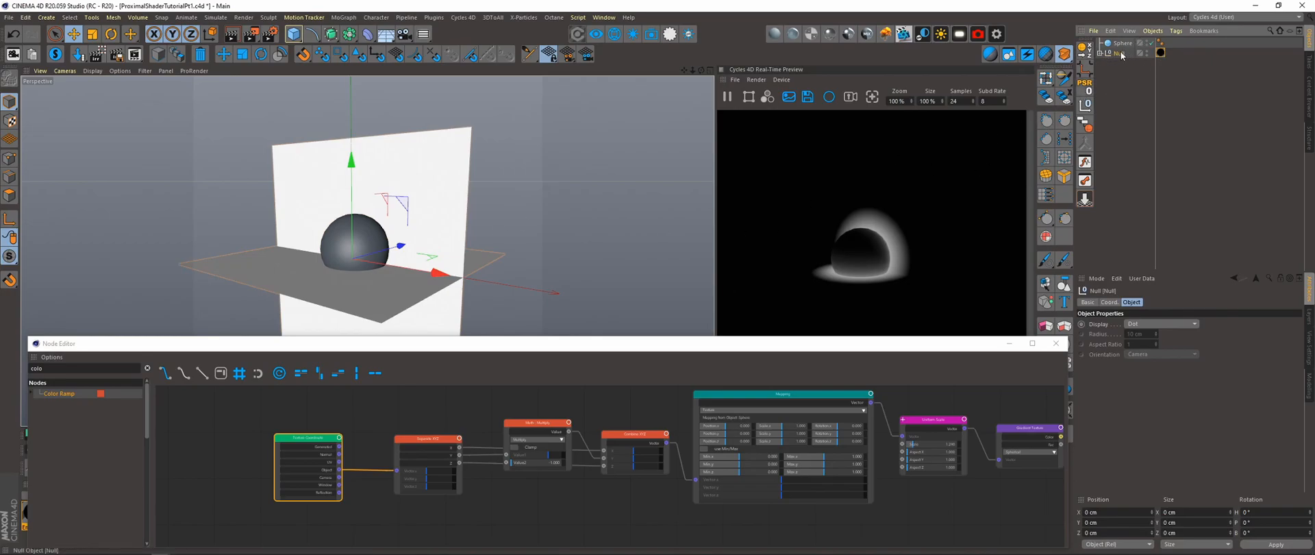
pyautogui.click(781, 395)
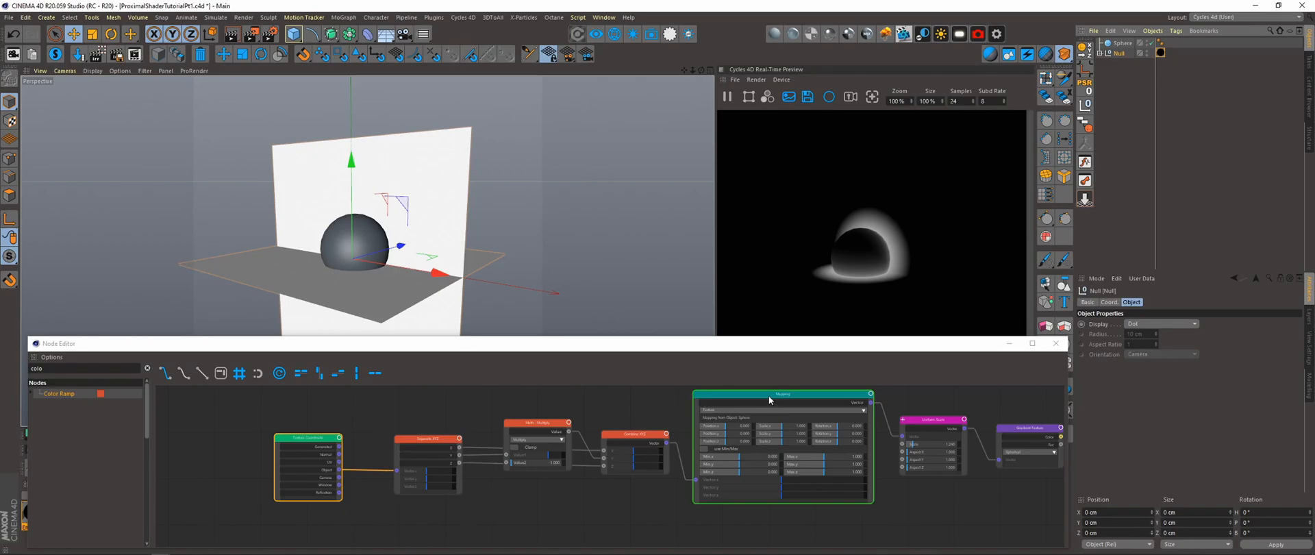
pyautogui.click(780, 395)
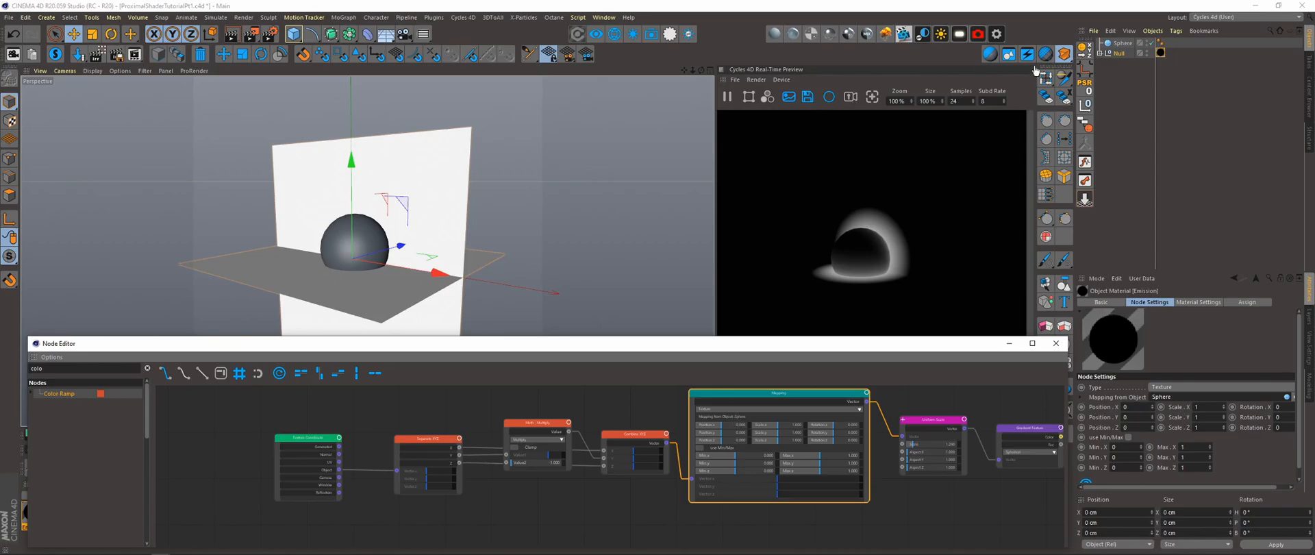
pyautogui.click(1161, 52)
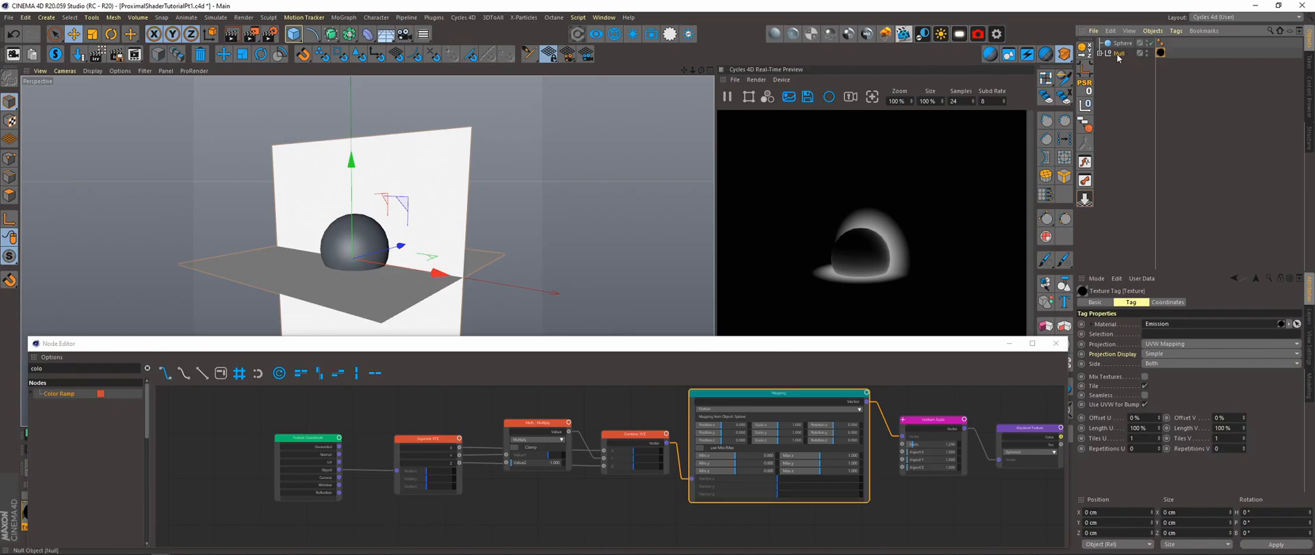
# Select the Null and drag it along X back toward the sphere
pyautogui.click(1116, 53)
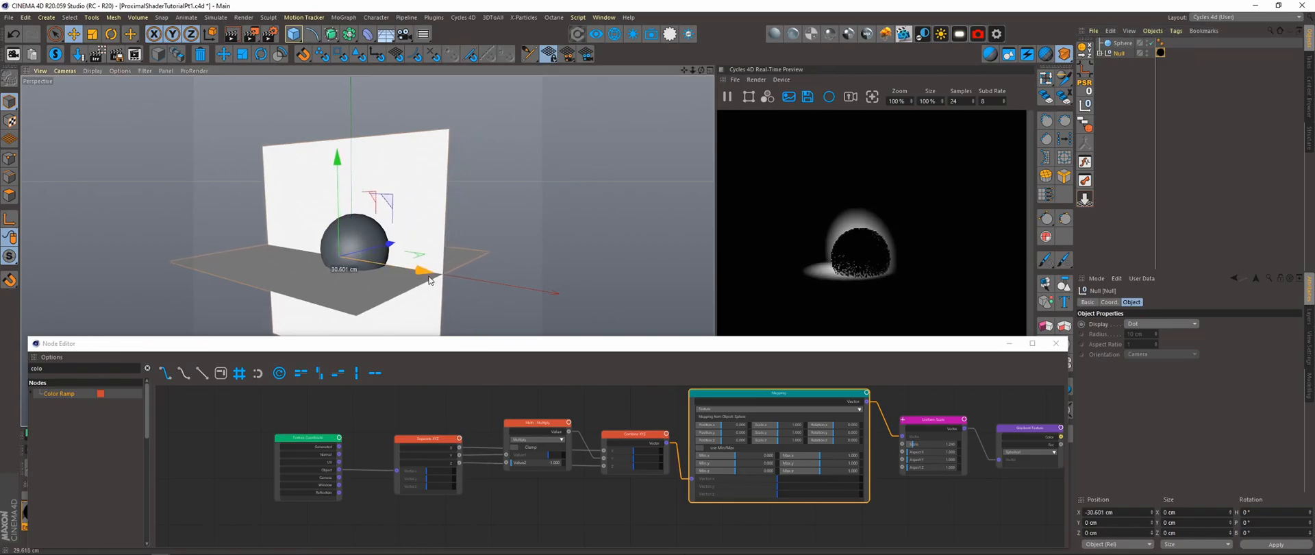
pyautogui.moveTo(415, 269); pyautogui.dragTo(432, 278)
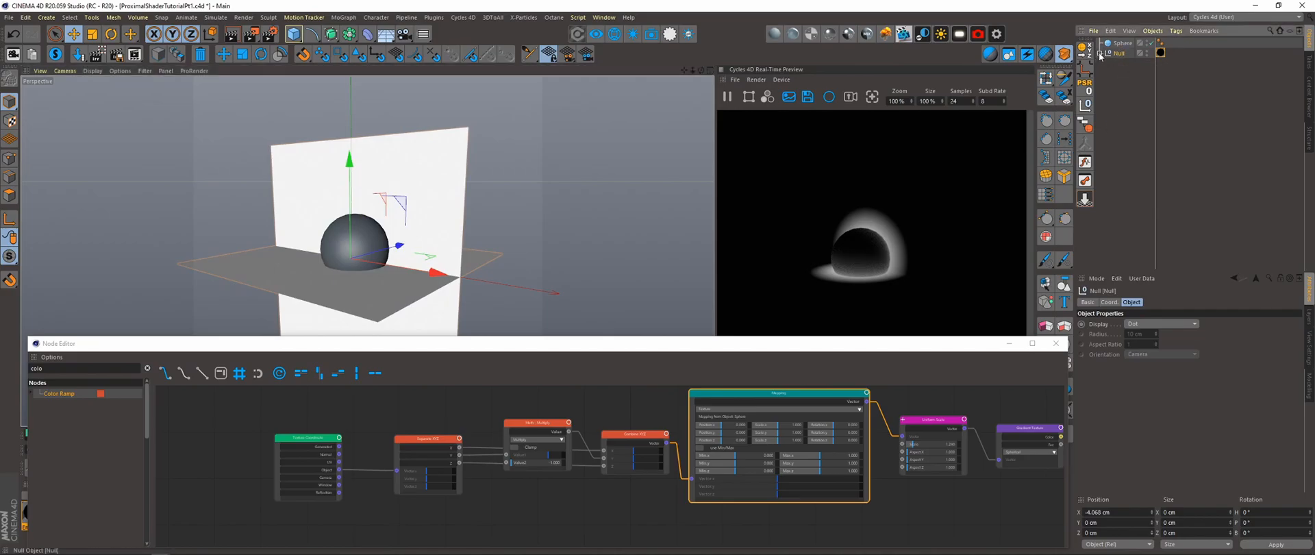
pyautogui.moveTo(370, 386)
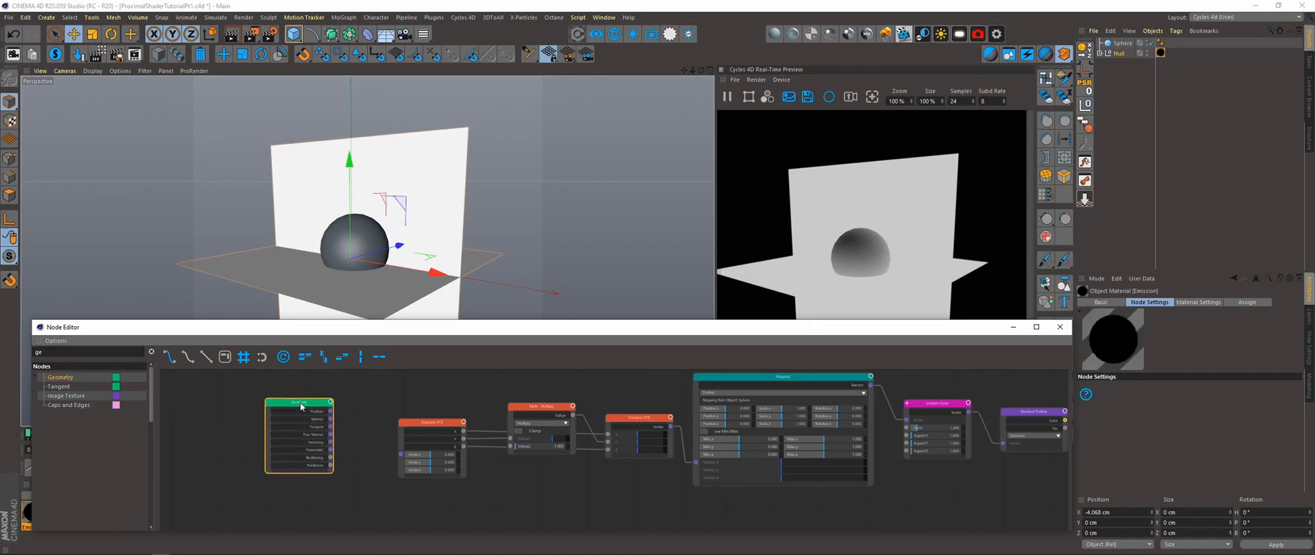
# Drag a Geometry node into the left side of the emission shader graph
pyautogui.moveTo(325, 404); pyautogui.dragTo(400, 462)
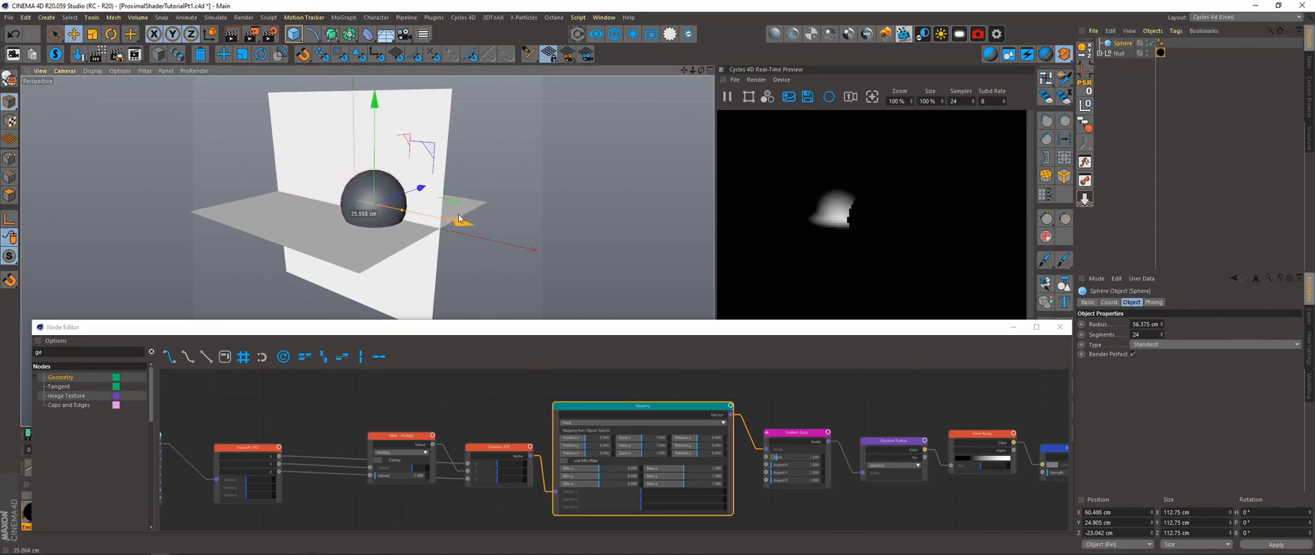
# Move the sphere sideways, then wire Geometry Position into Separate XYZ and the Mapping chain
pyautogui.moveTo(466, 221); pyautogui.dragTo(404, 210)
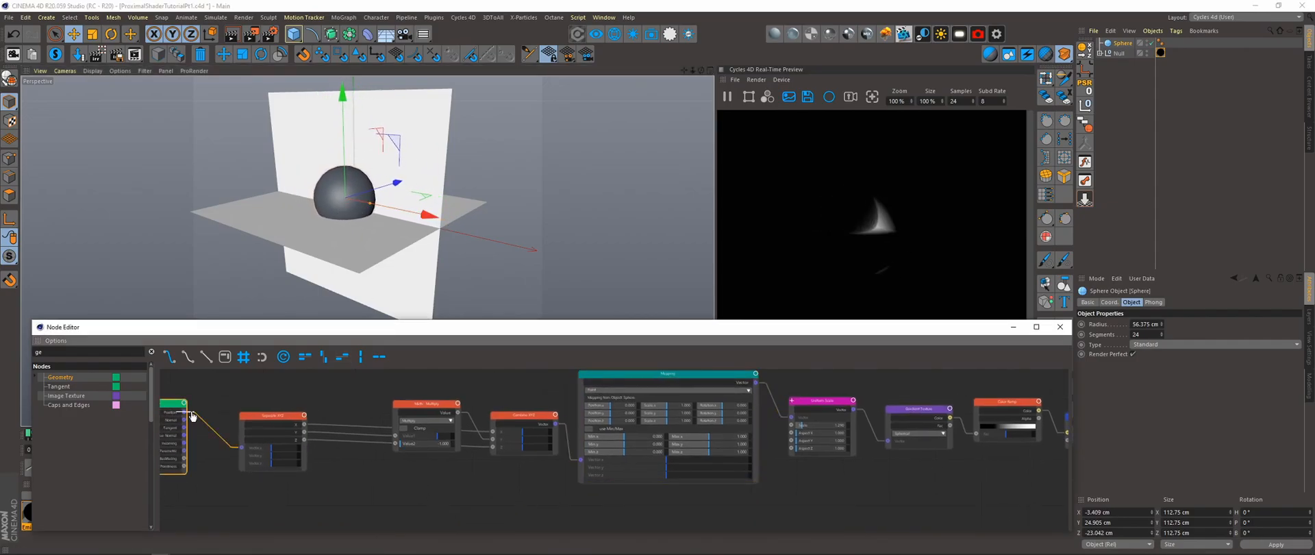
pyautogui.moveTo(191, 417); pyautogui.dragTo(579, 466)
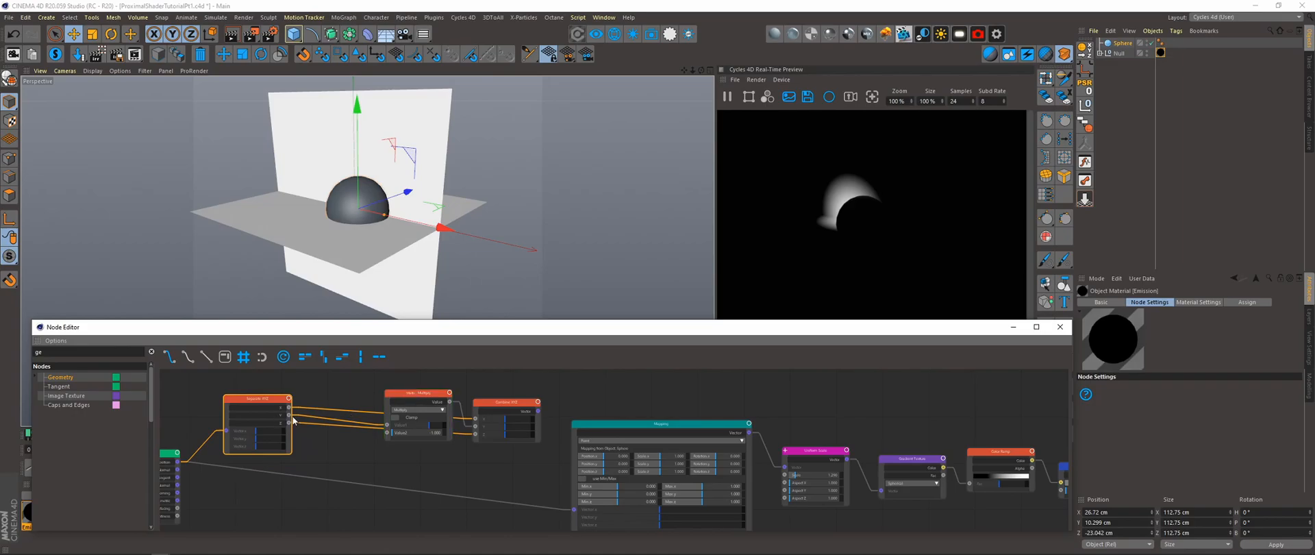
pyautogui.moveTo(417, 394); pyautogui.dragTo(400, 378)
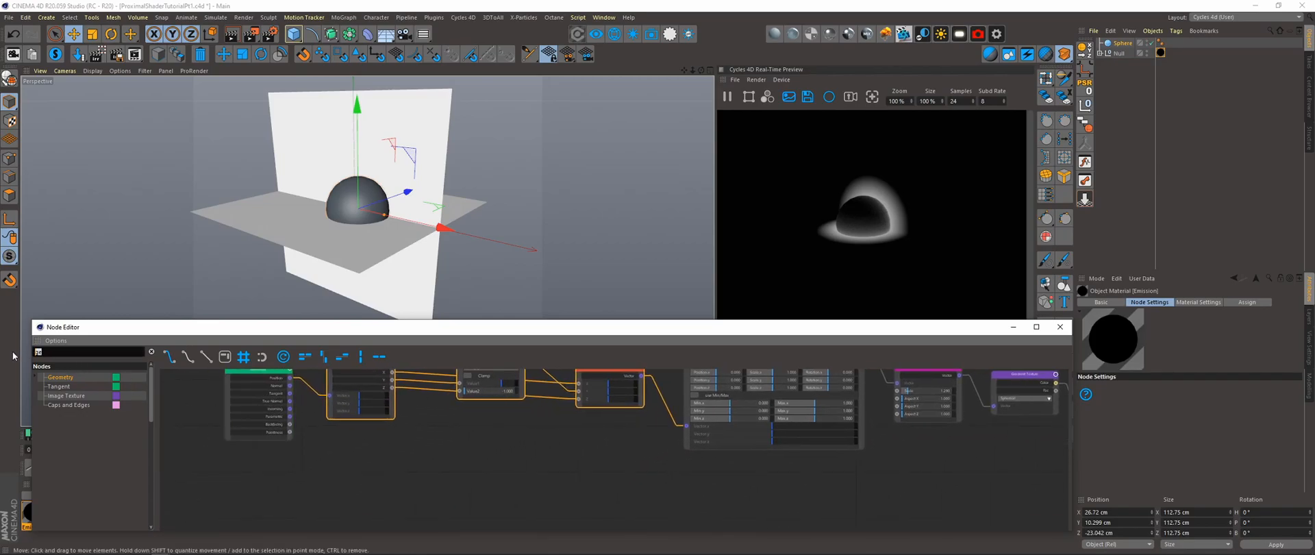
# Insert a Reorient MappingCenter node between Geometry and Mapping, and reposition the Mapping node
pyautogui.write('reori')
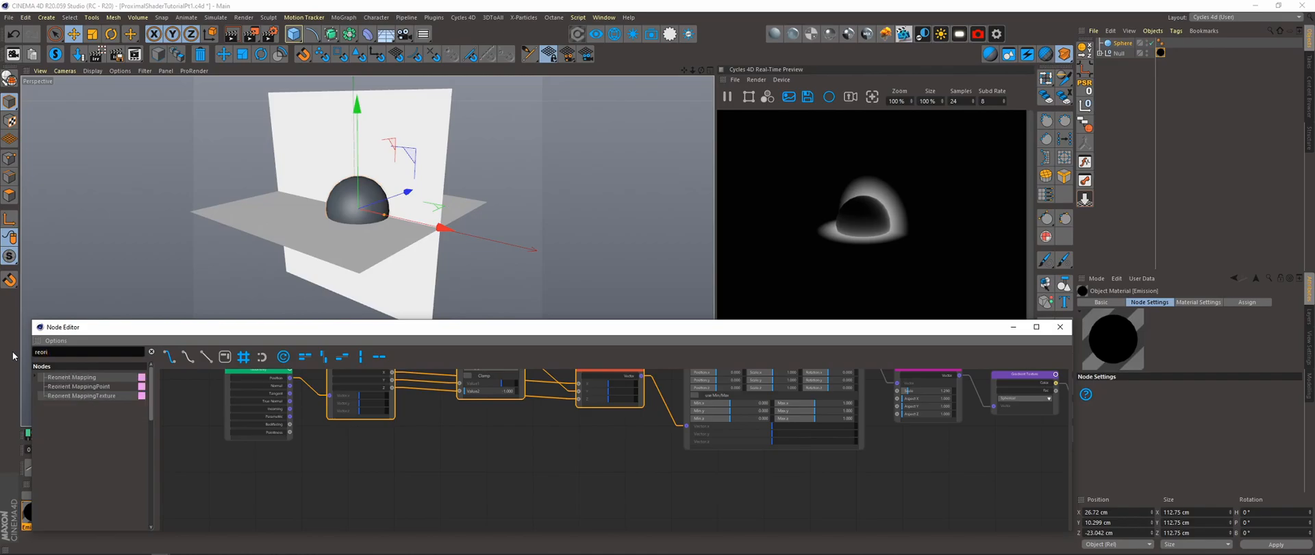
pyautogui.moveTo(79, 387); pyautogui.dragTo(529, 477)
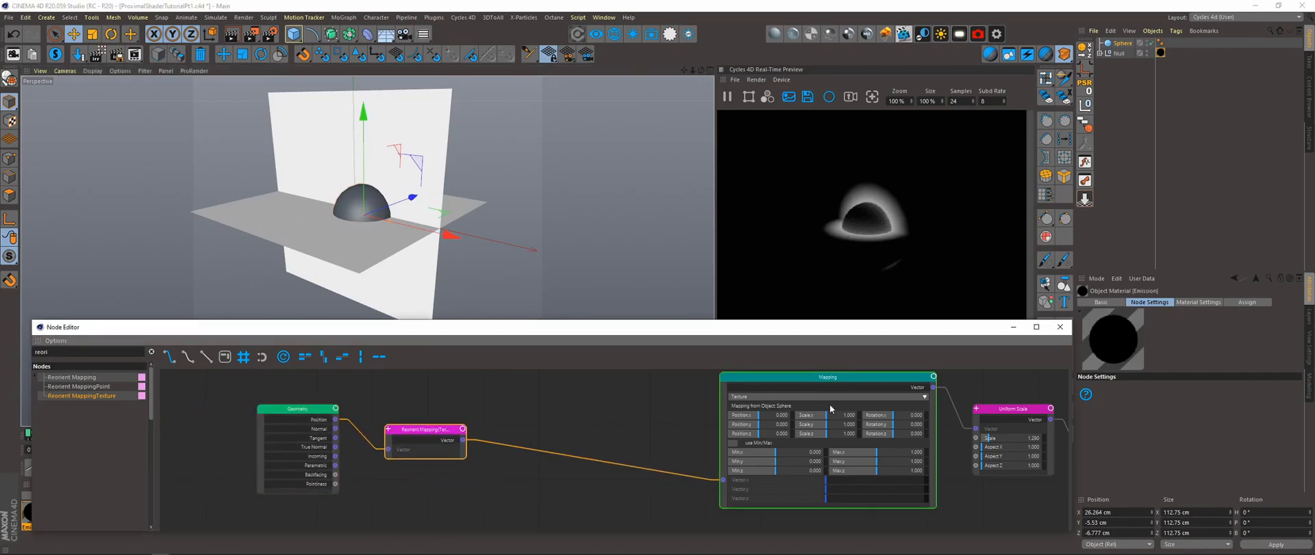
pyautogui.moveTo(828, 376); pyautogui.dragTo(700, 385)
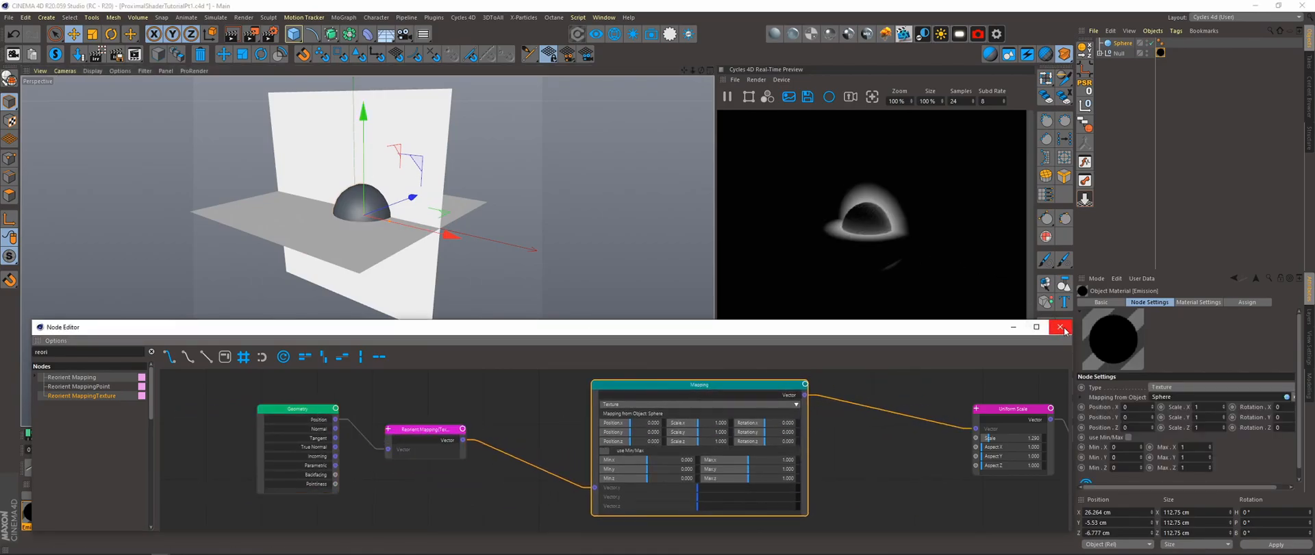
# Open the Square material's node graph and drag the sphere near the plane to watch its pattern
pyautogui.click(1060, 327)
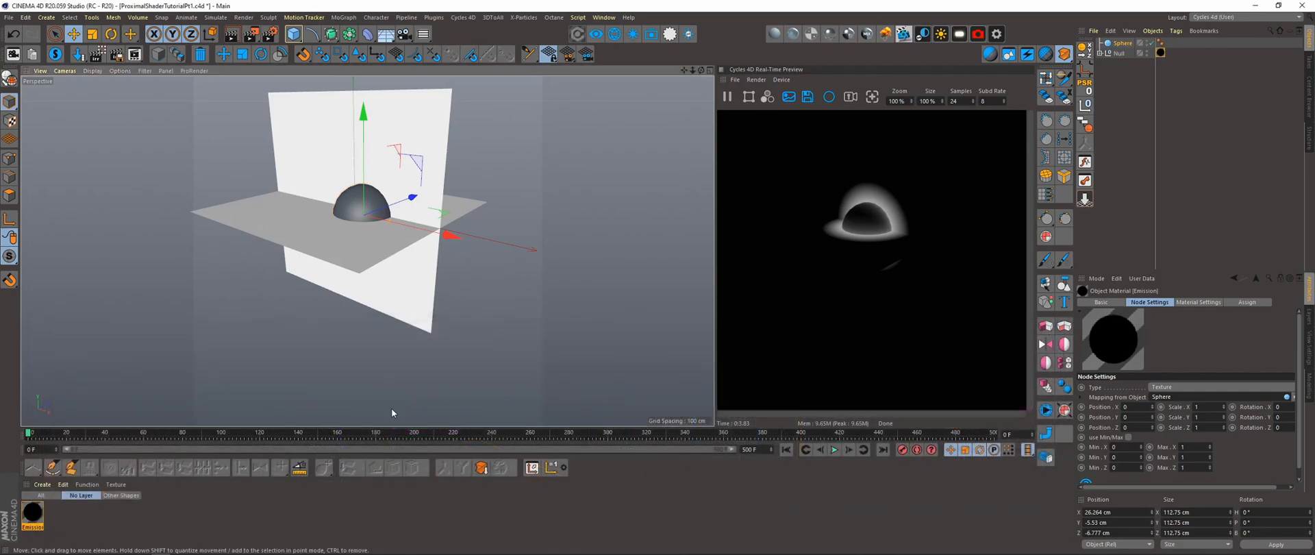
pyautogui.click(120, 495)
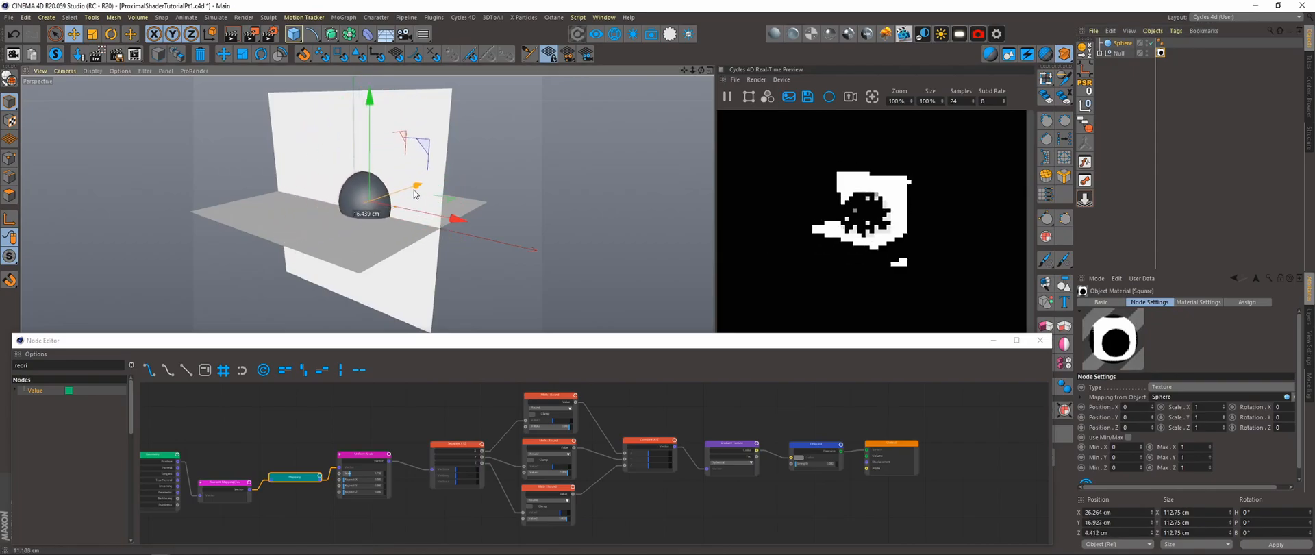
pyautogui.moveTo(415, 183); pyautogui.dragTo(453, 222)
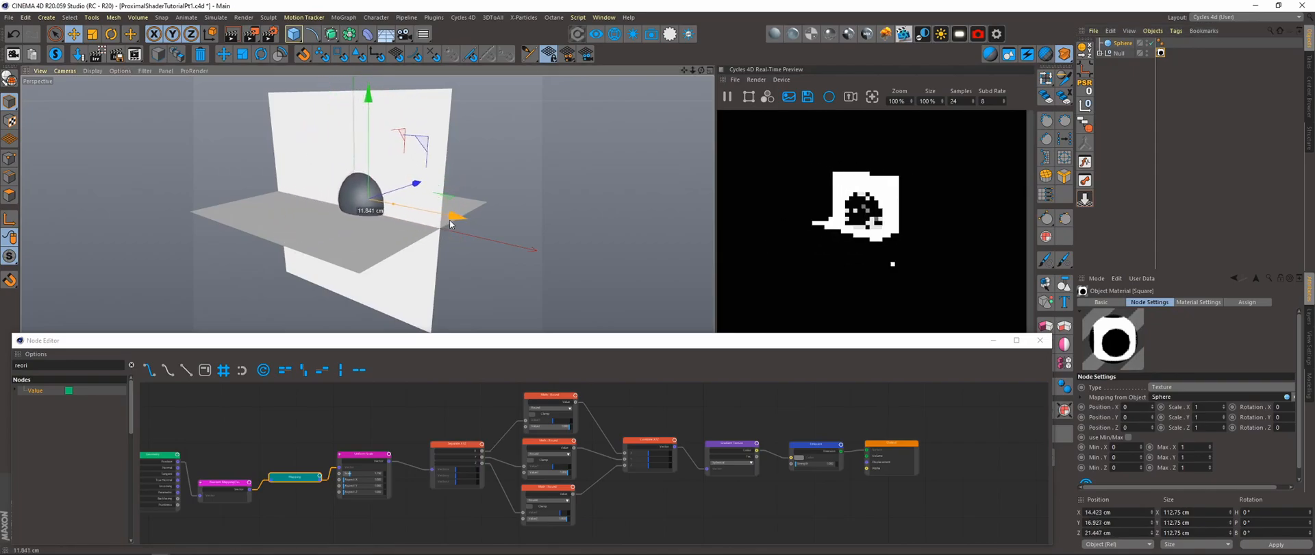
pyautogui.moveTo(453, 220); pyautogui.dragTo(402, 198)
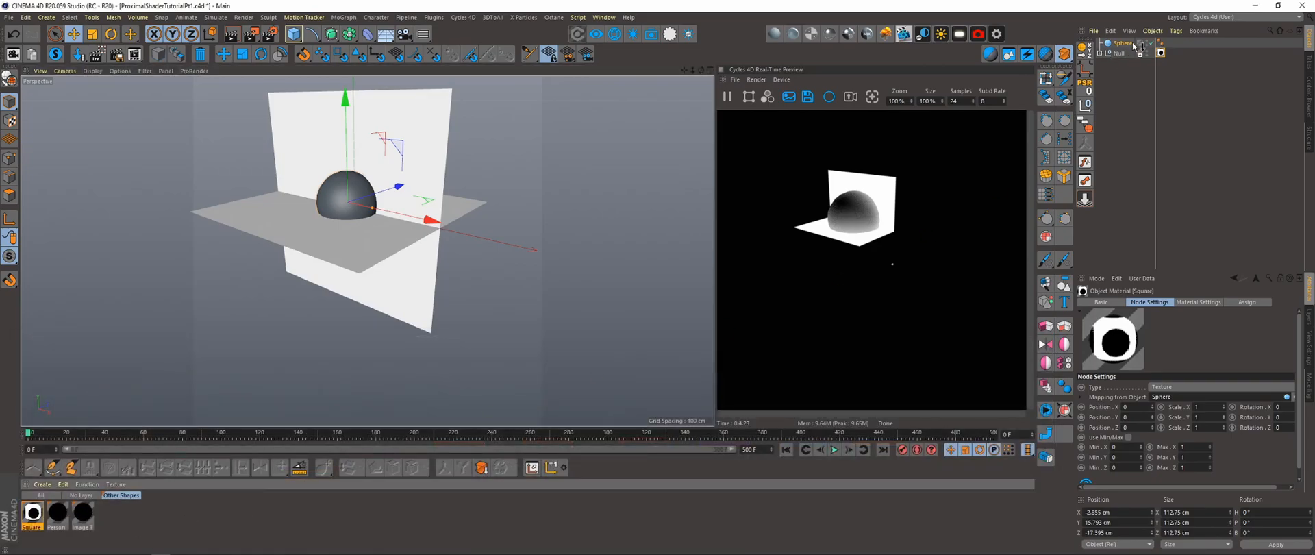
# Open the Image Tex material's node graph and select the Tri-Planar Texture node
pyautogui.click(81, 513)
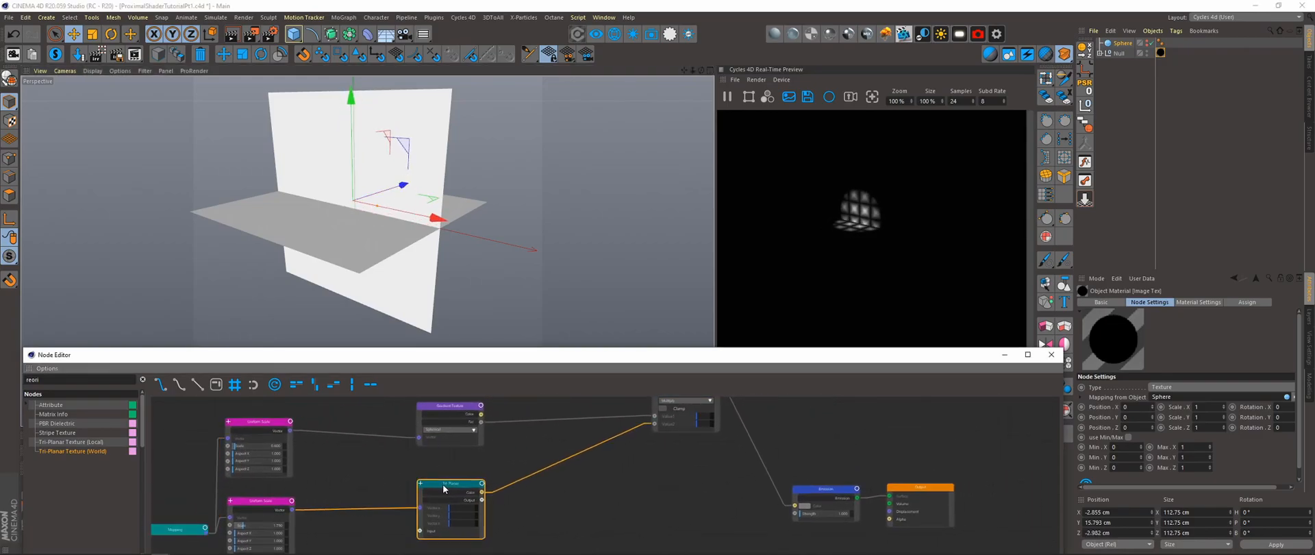
pyautogui.click(451, 486)
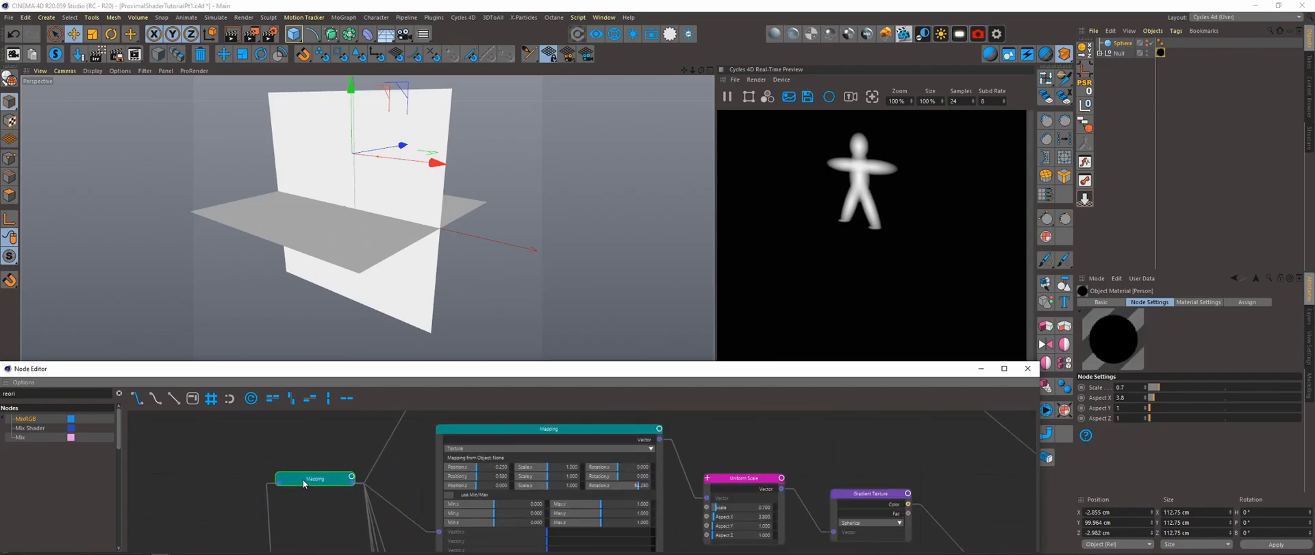
# Expand the Person material's Mapping node and rotate the sphere on H so the figure turns
pyautogui.click(315, 477)
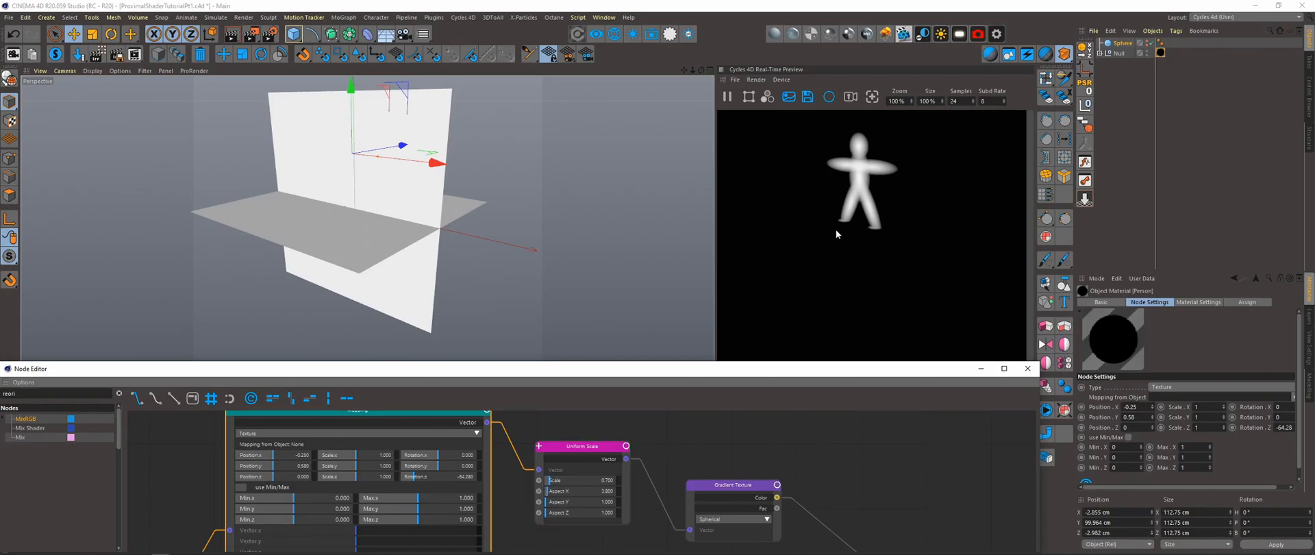
pyautogui.moveTo(451, 155)
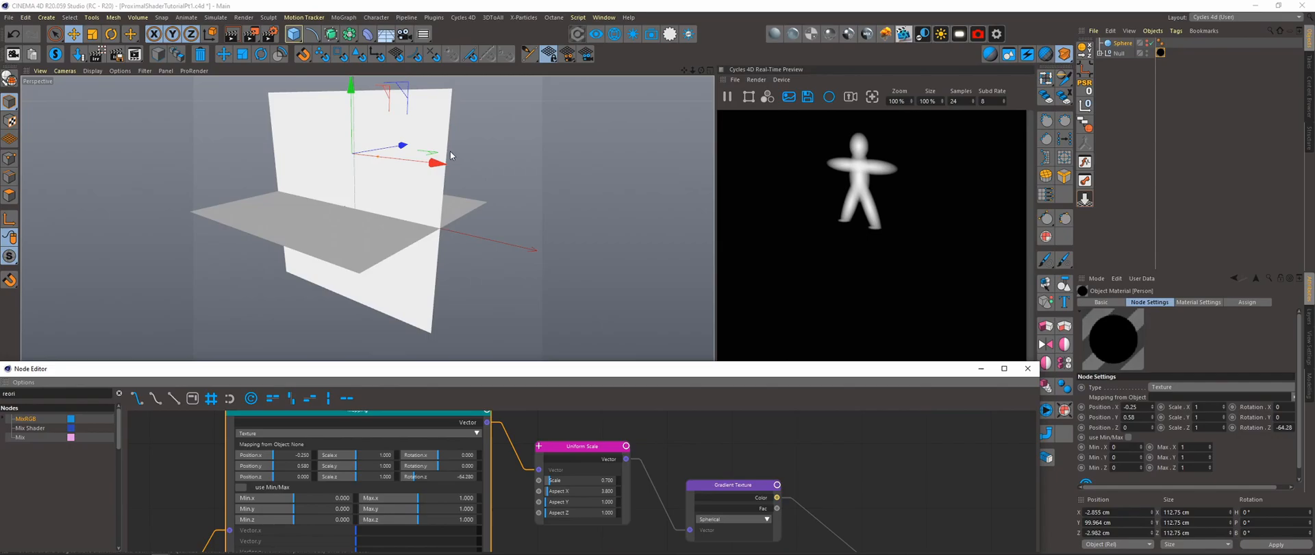
pyautogui.click(1123, 42)
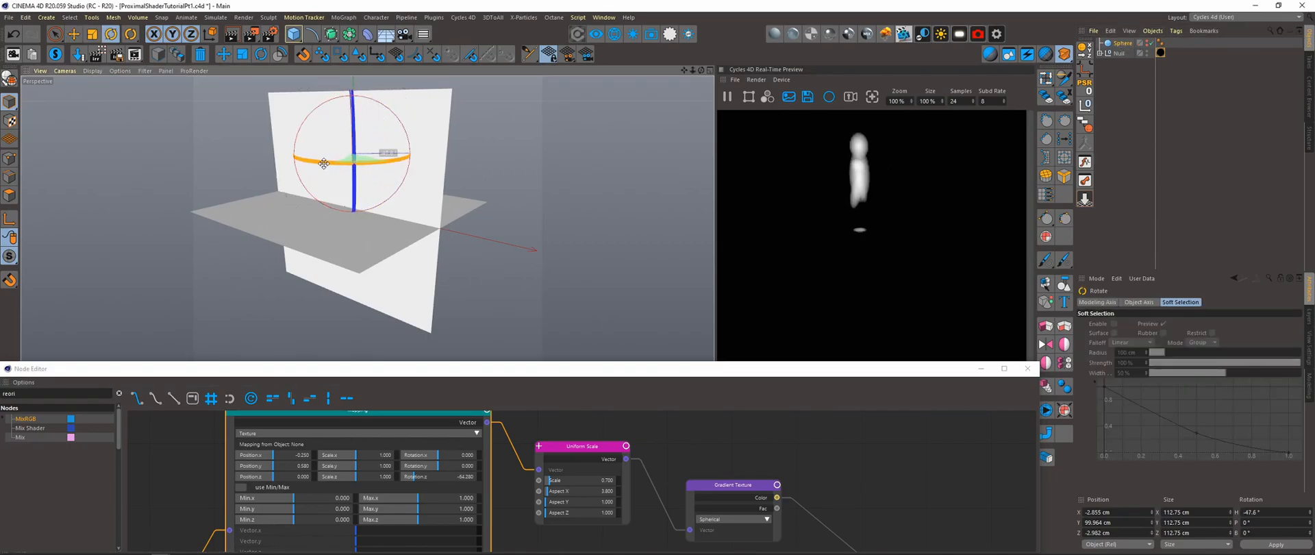
pyautogui.moveTo(322, 164); pyautogui.dragTo(407, 150)
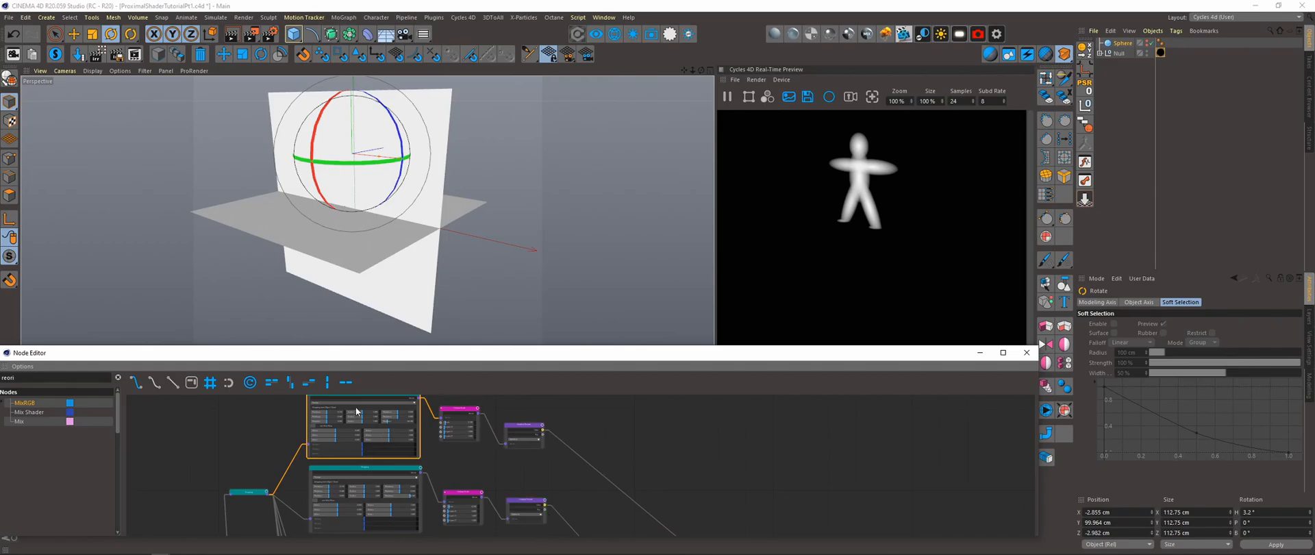
pyautogui.click(1027, 352)
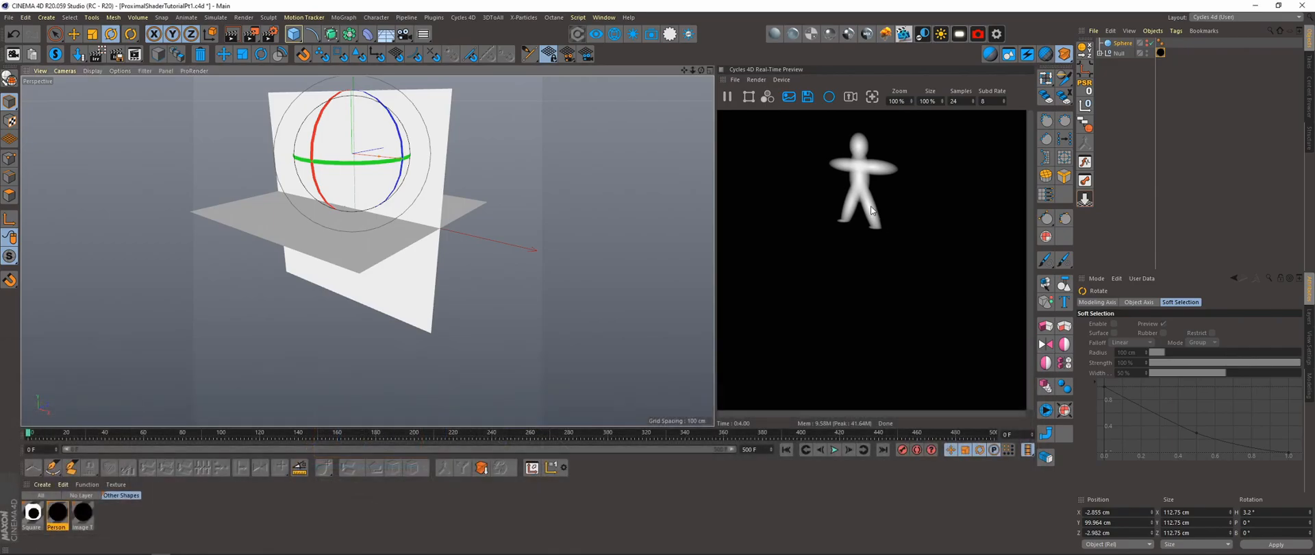
pyautogui.moveTo(666, 255)
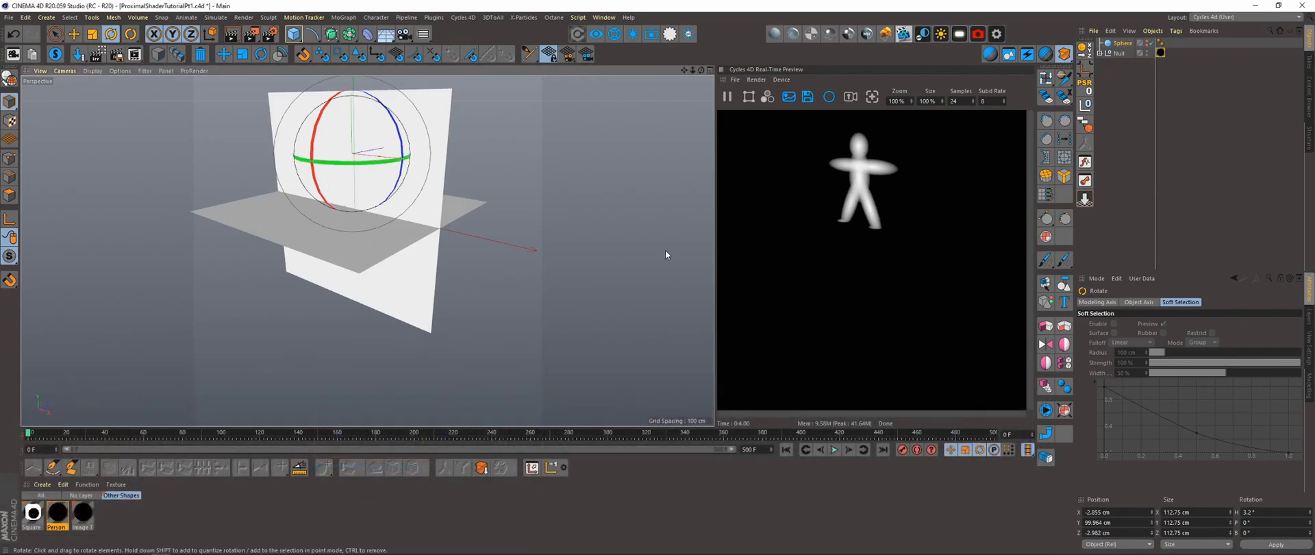
pyautogui.moveTo(165, 468)
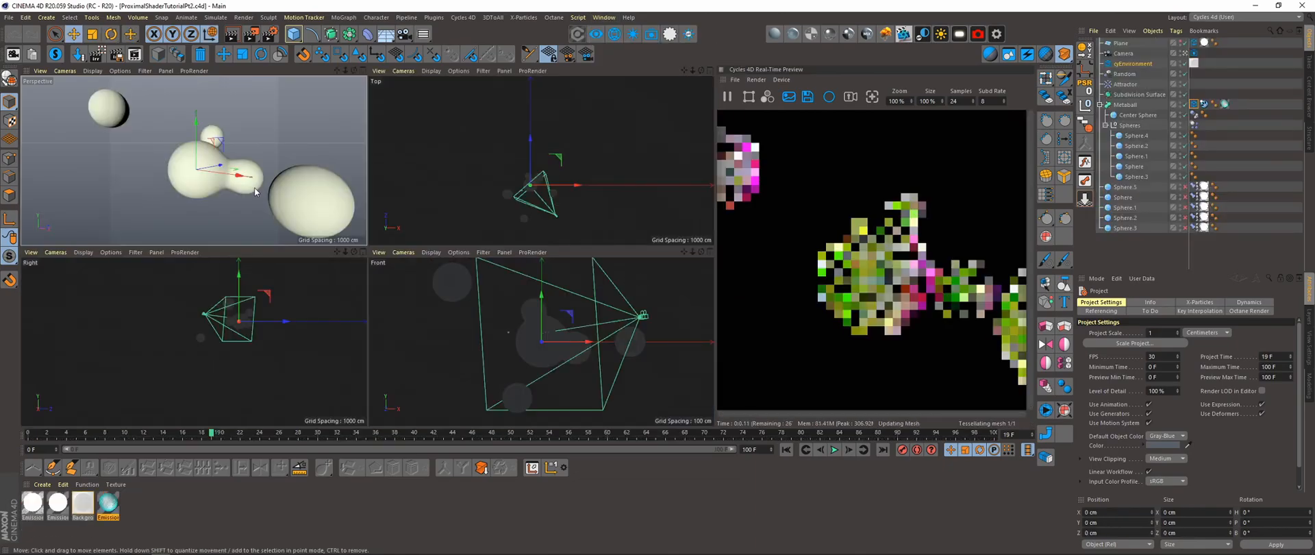
pyautogui.moveTo(526, 161)
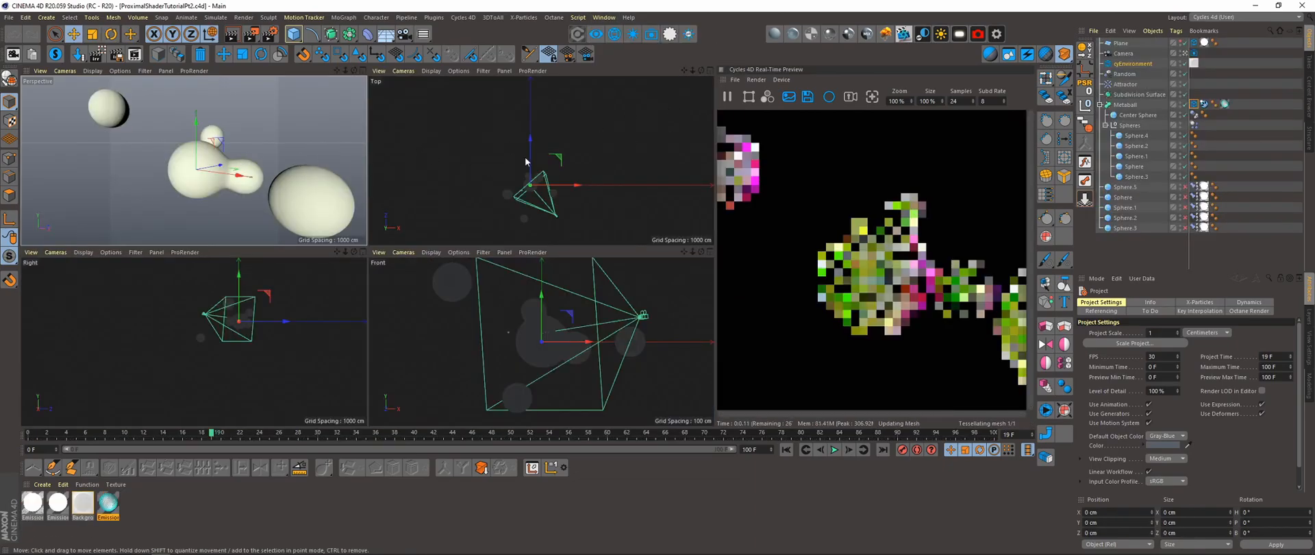
# Show only the perspective view, check the displacement settings, and rewind to the first frame
pyautogui.click(726, 97)
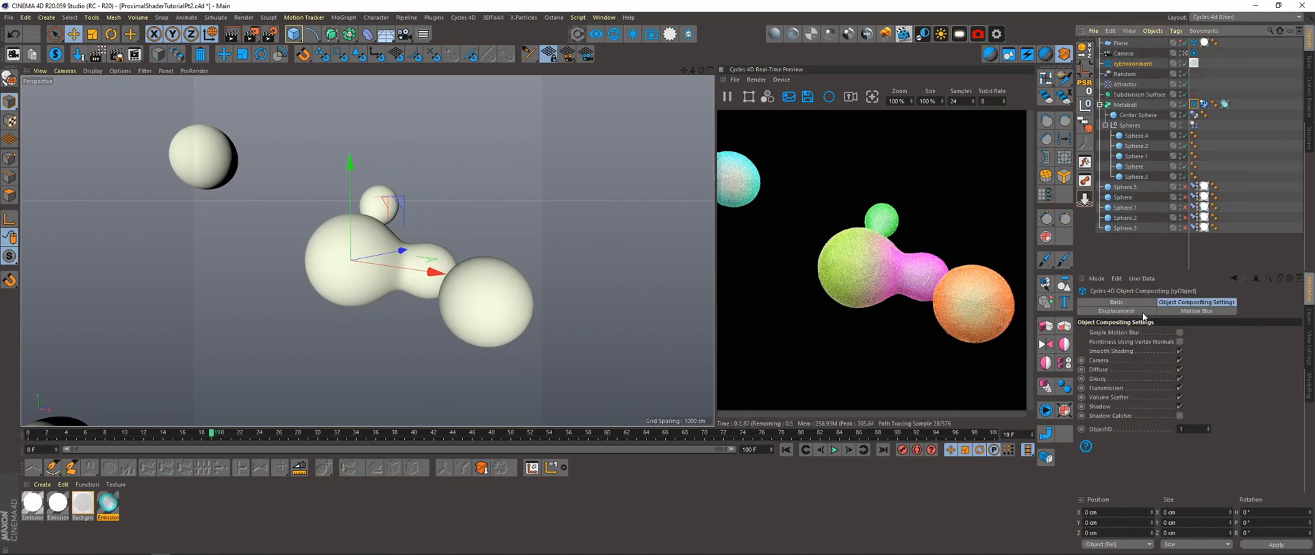
pyautogui.click(1116, 311)
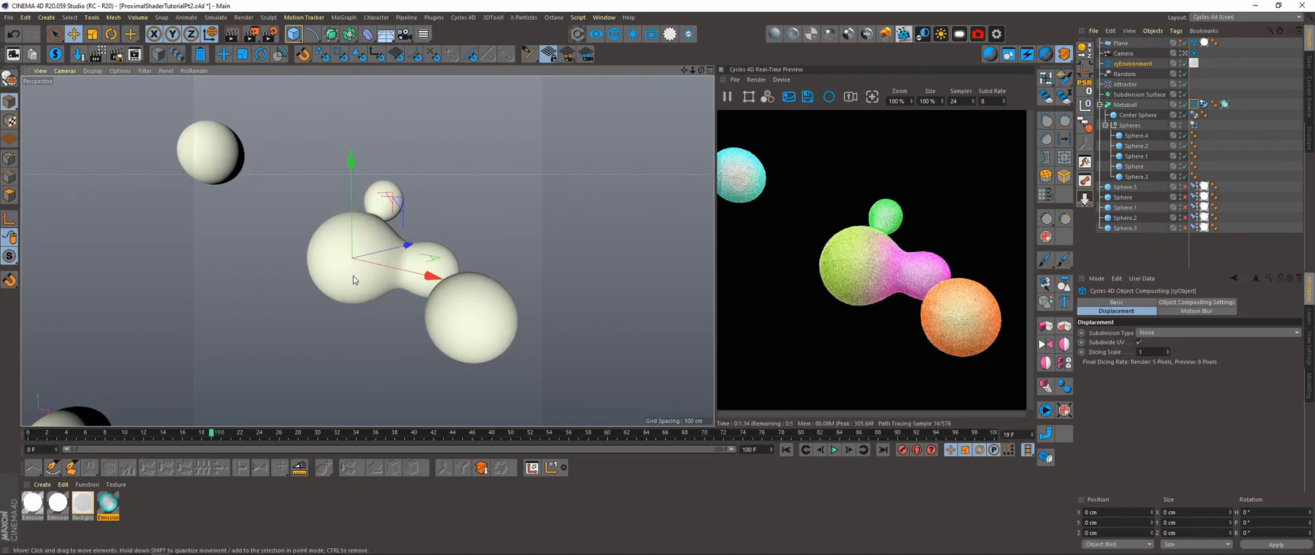
pyautogui.click(786, 450)
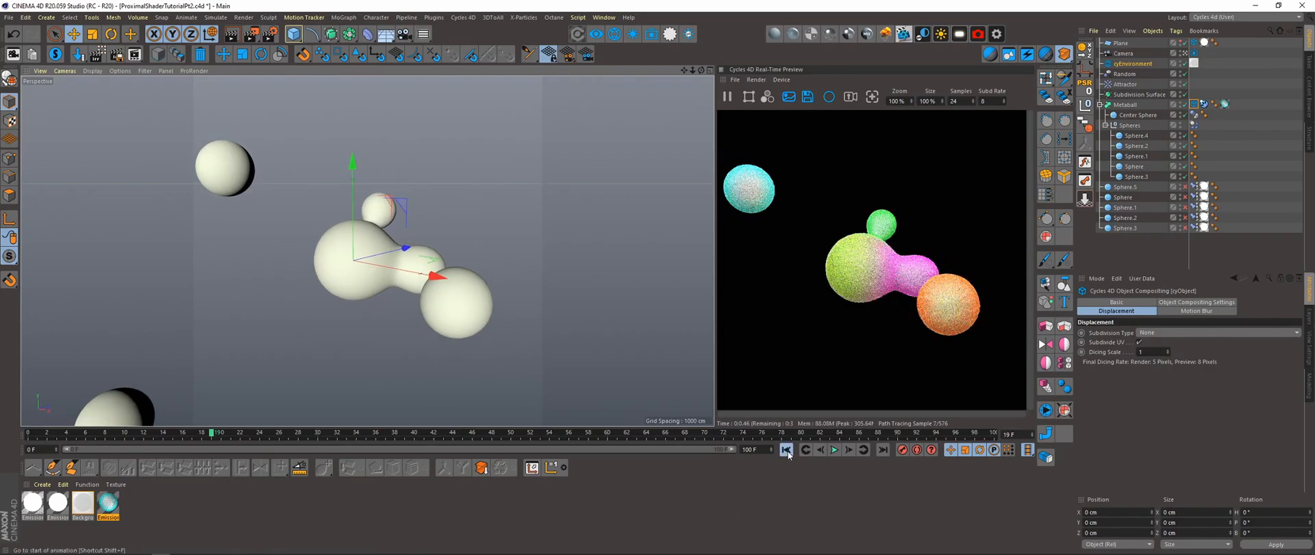
# Play the metaball animation partway, pause it, and select the Metaball object
pyautogui.click(833, 450)
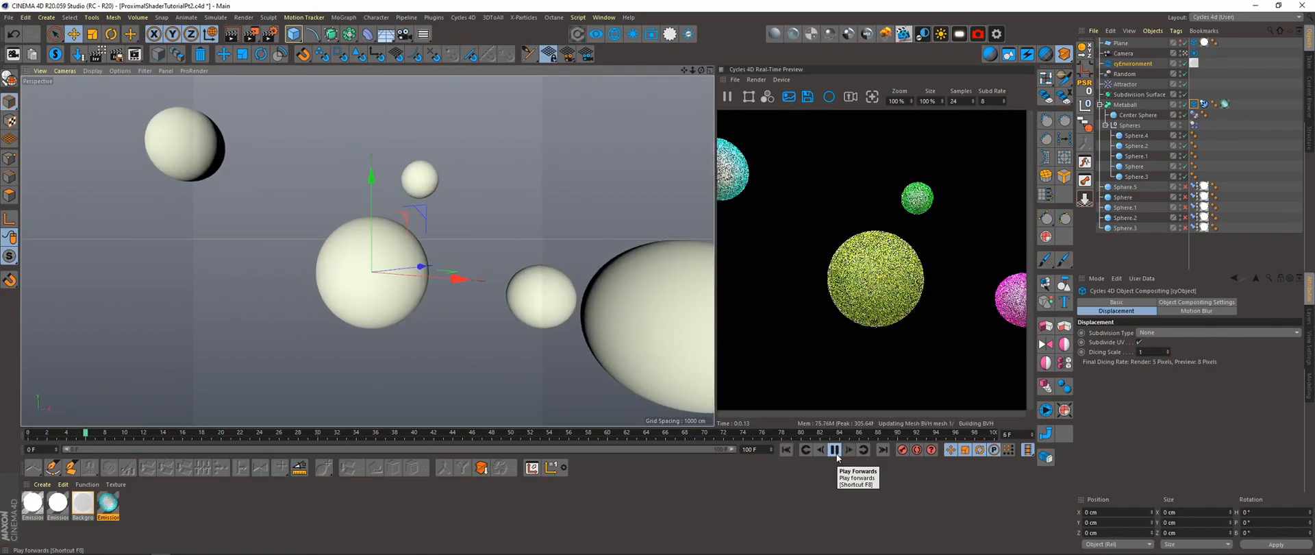
pyautogui.click(834, 449)
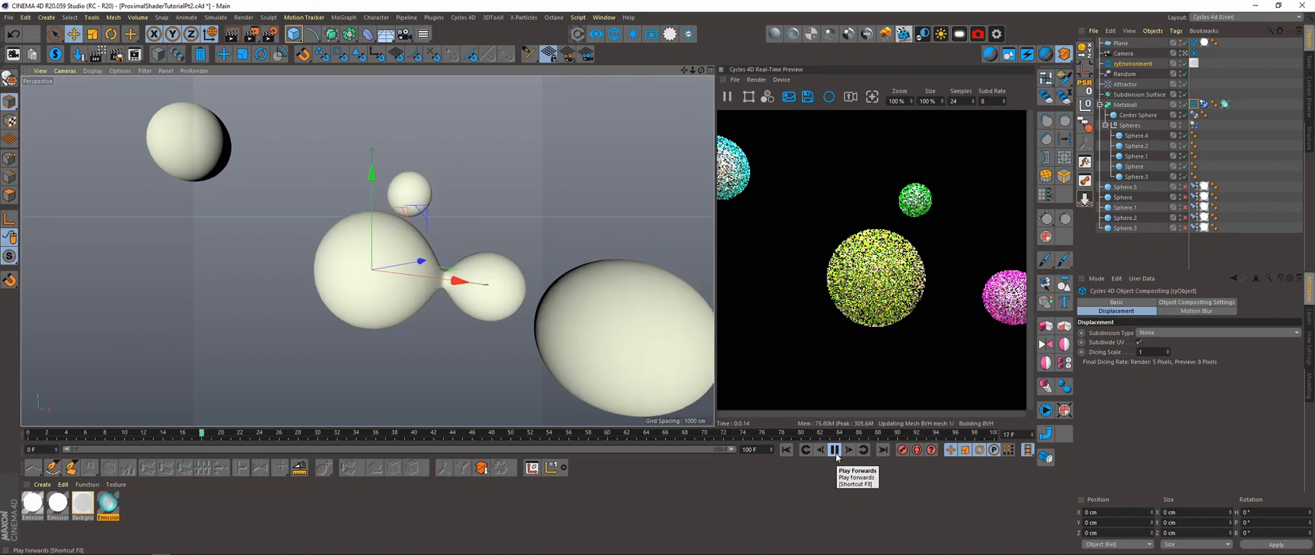
pyautogui.click(834, 450)
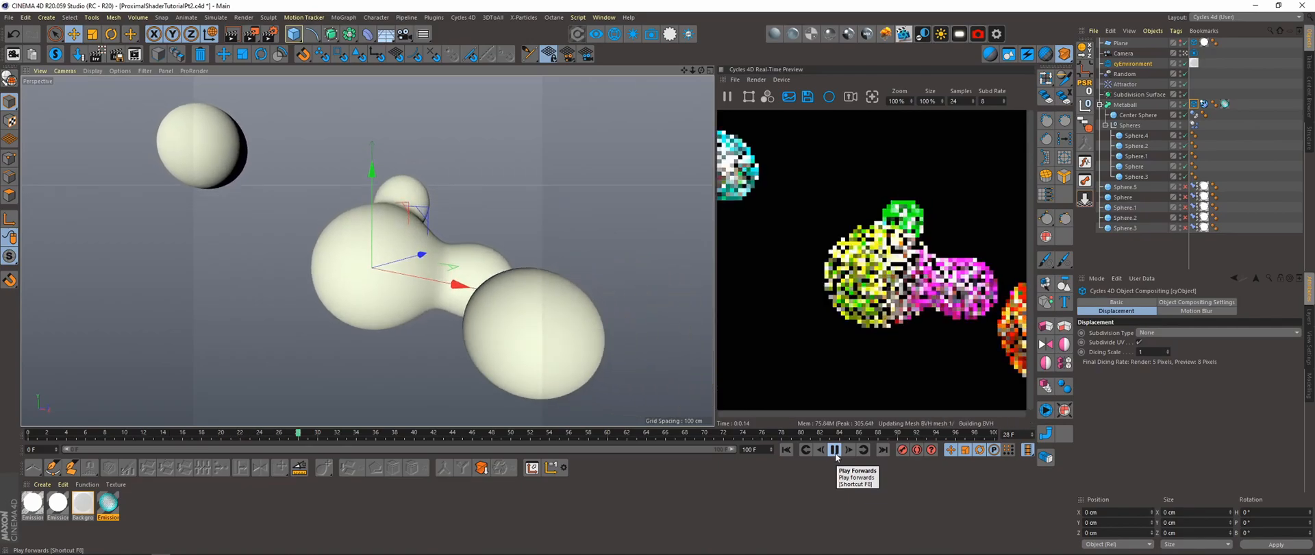
pyautogui.click(834, 450)
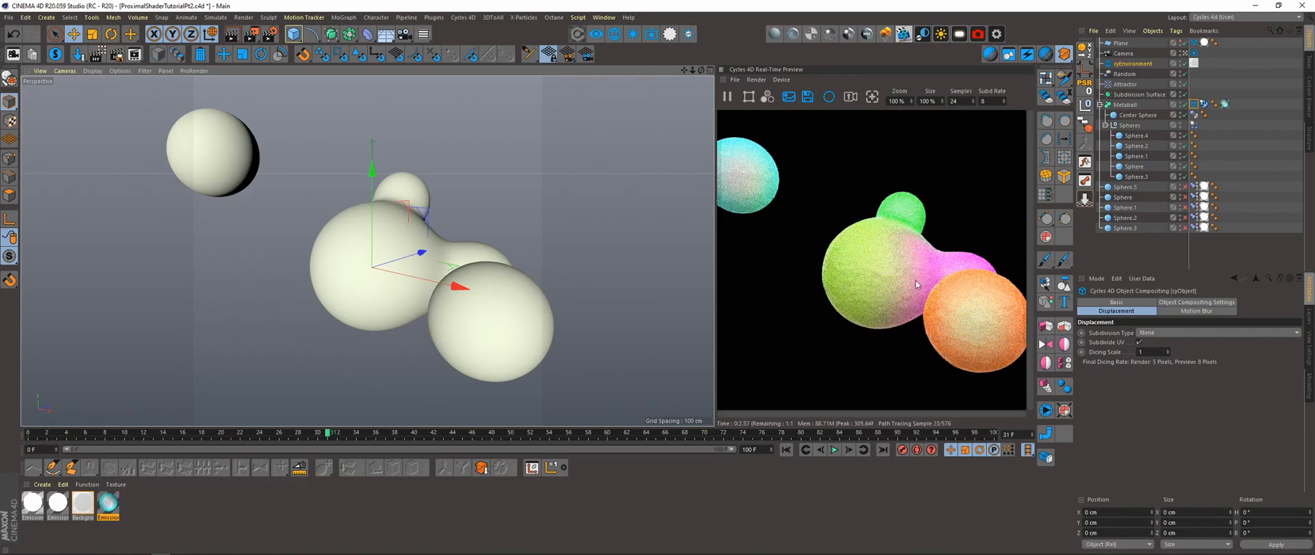
pyautogui.click(1129, 124)
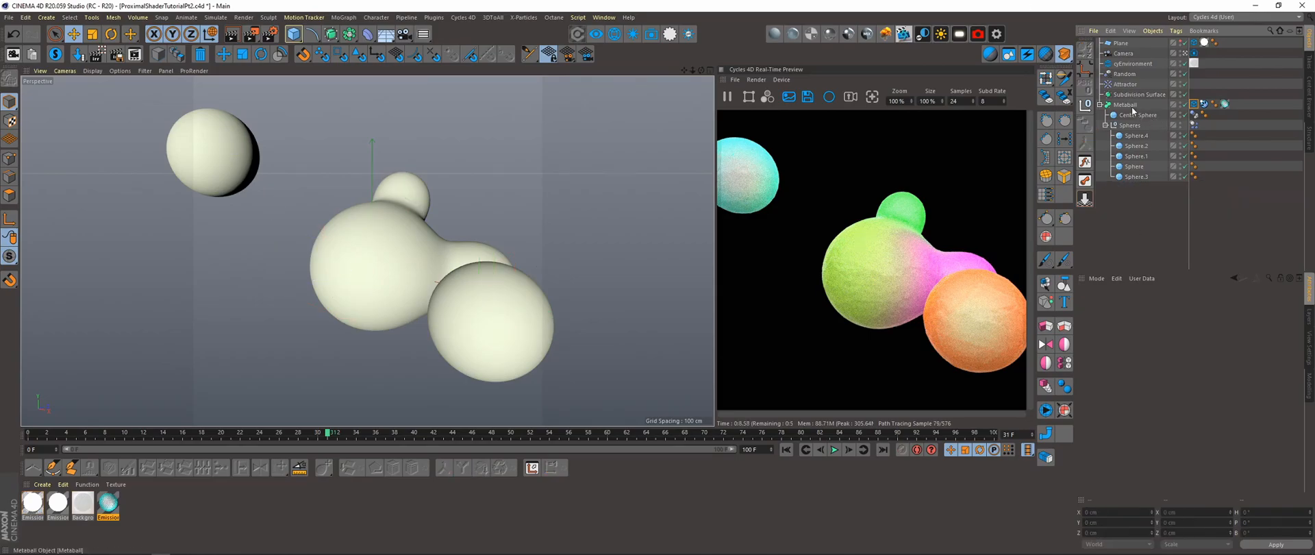
pyautogui.click(1126, 104)
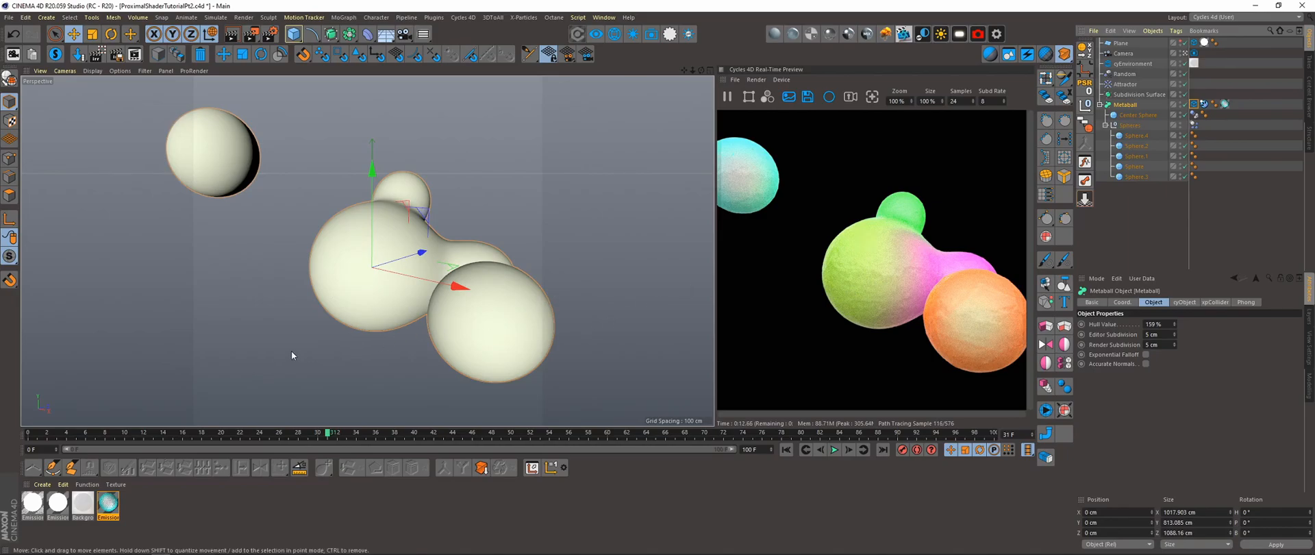
pyautogui.moveTo(376, 312)
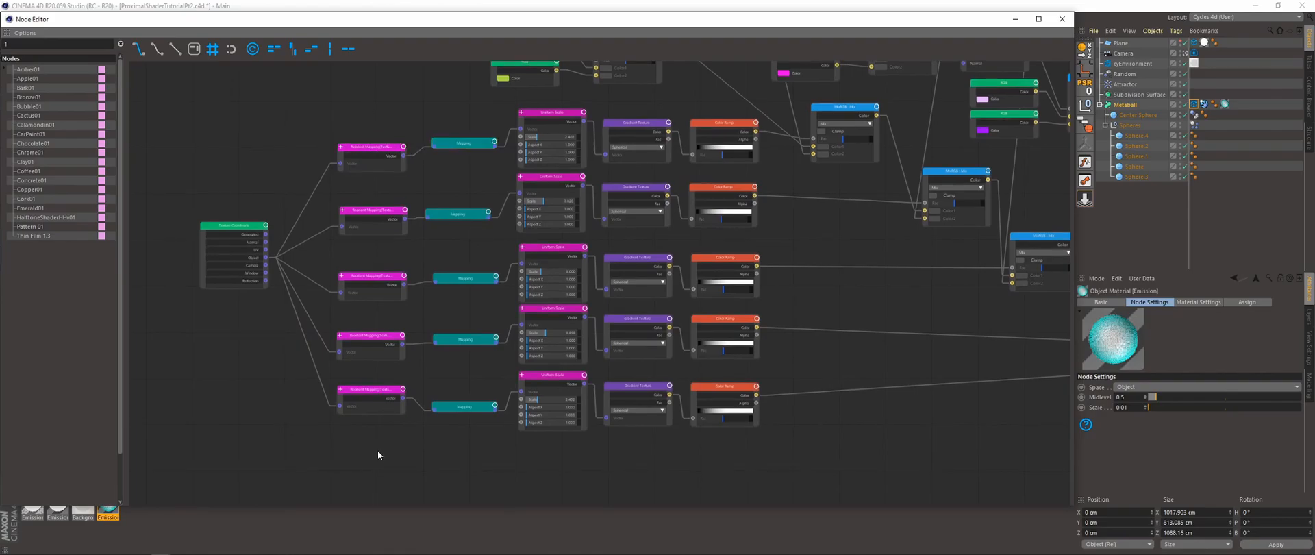
# Select the proximal Mapping node in the Emission network to inspect its Sphere.4 settings
pyautogui.click(457, 214)
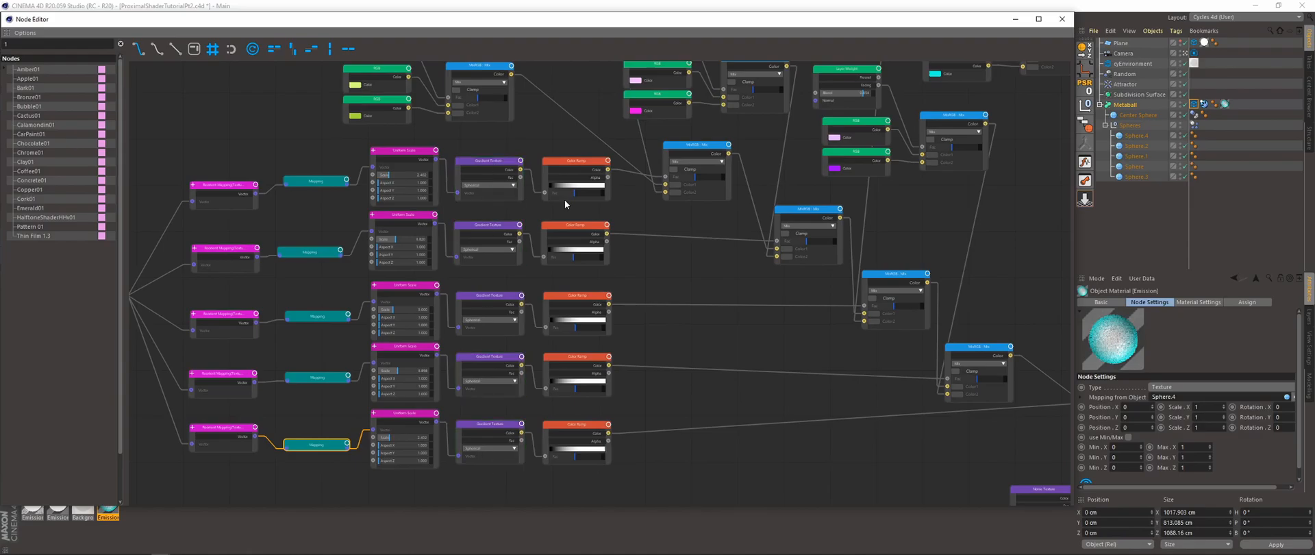
pyautogui.click(576, 432)
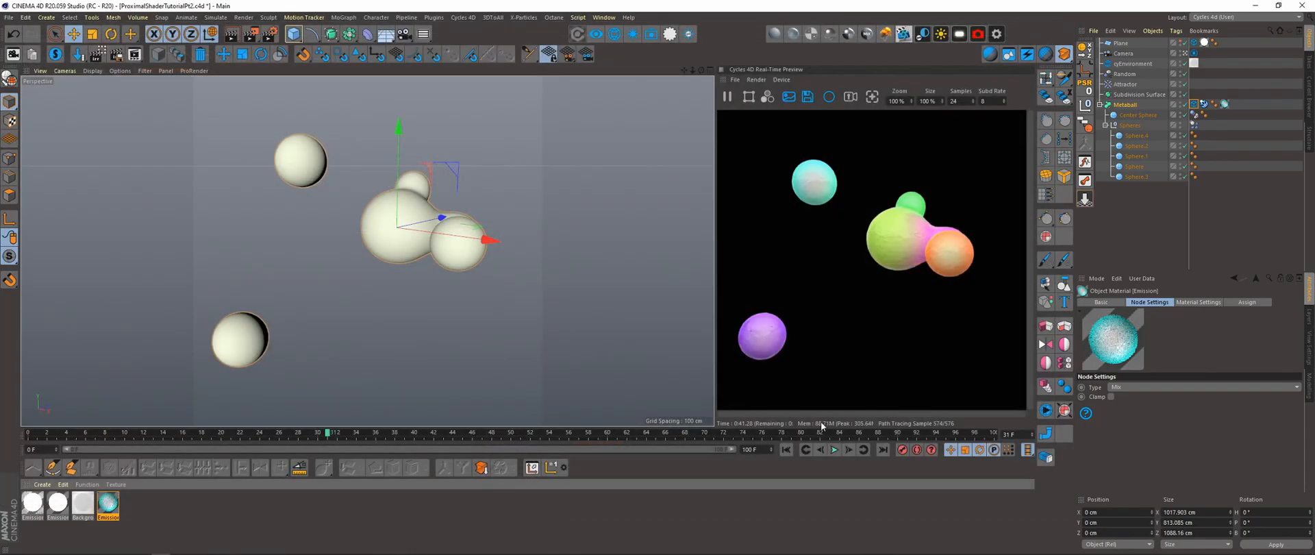
# Play the animation and pause once the spheres fuse into one multicoloured blob
pyautogui.click(833, 450)
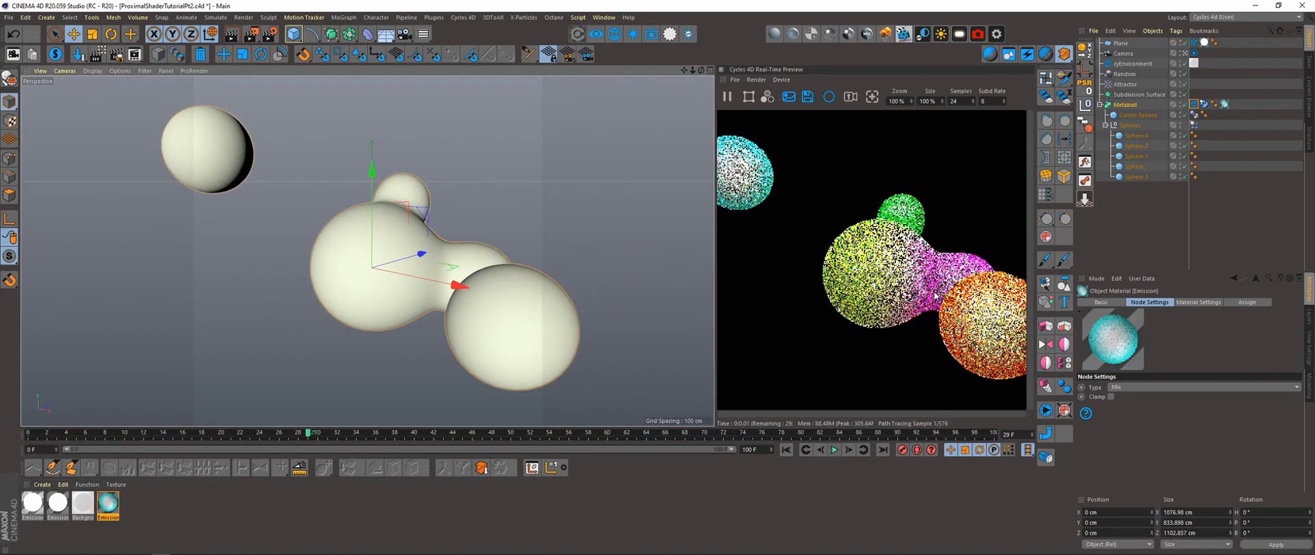
pyautogui.click(833, 450)
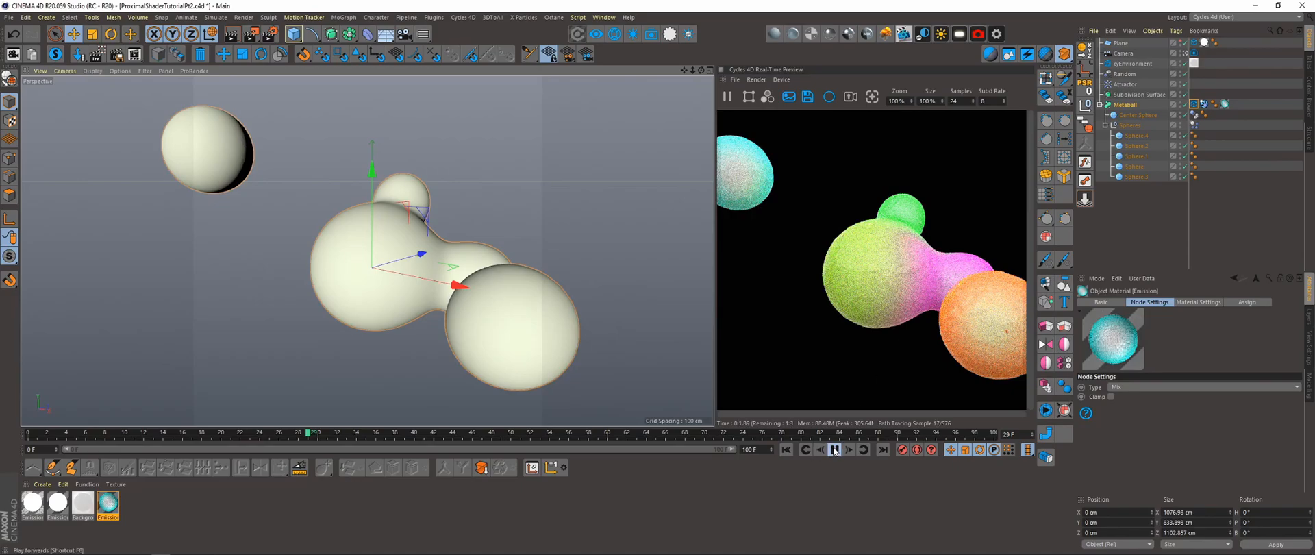
pyautogui.click(833, 450)
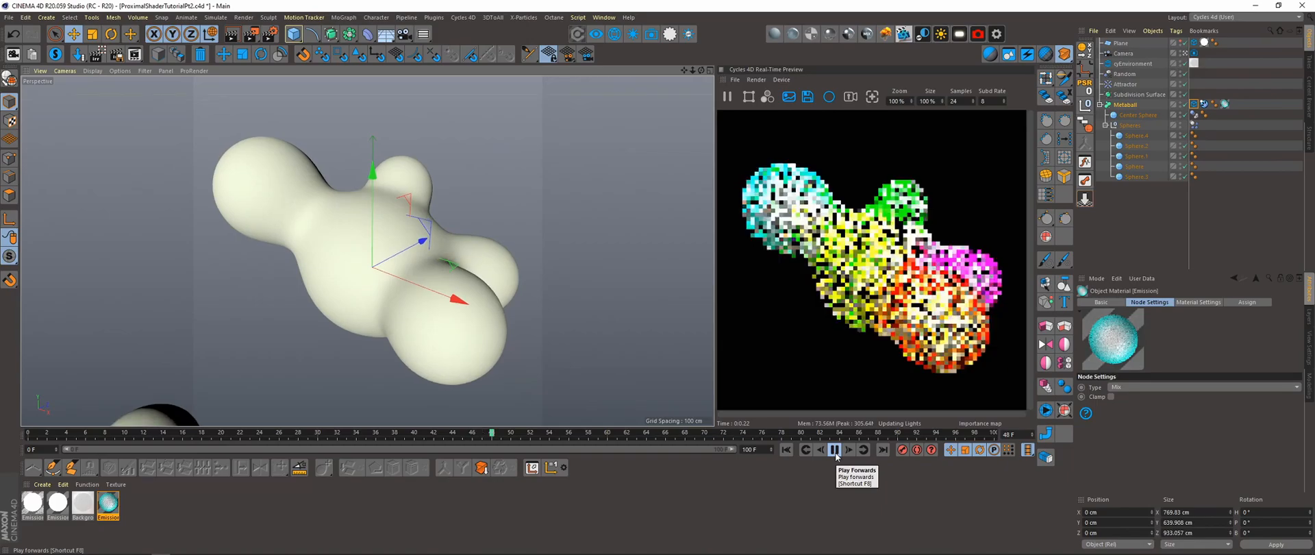
pyautogui.click(834, 449)
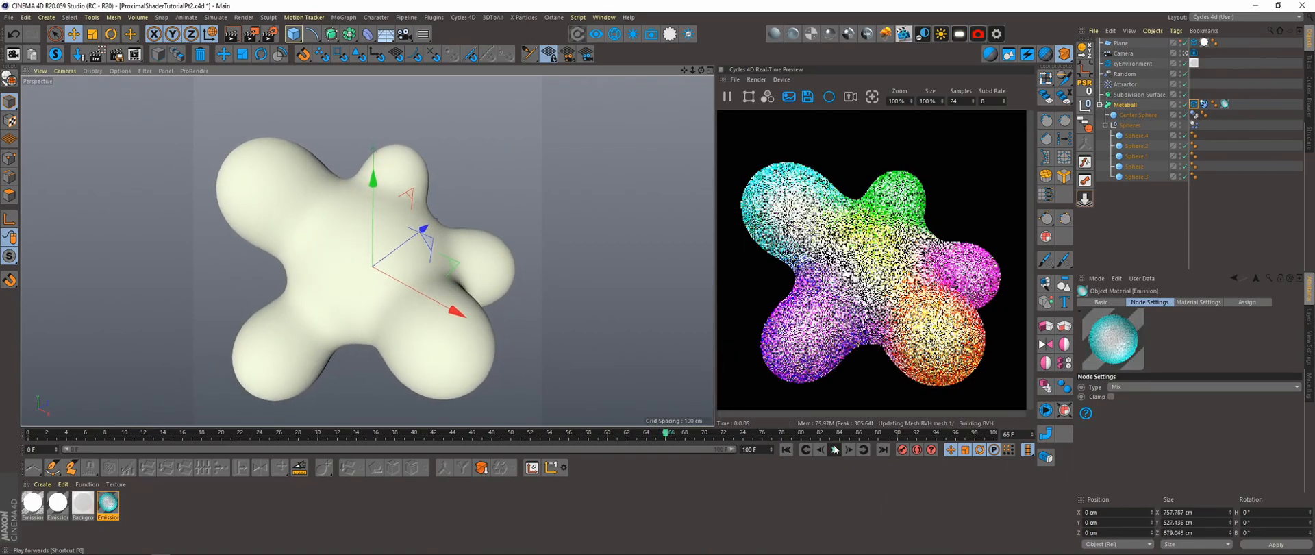
pyautogui.click(833, 450)
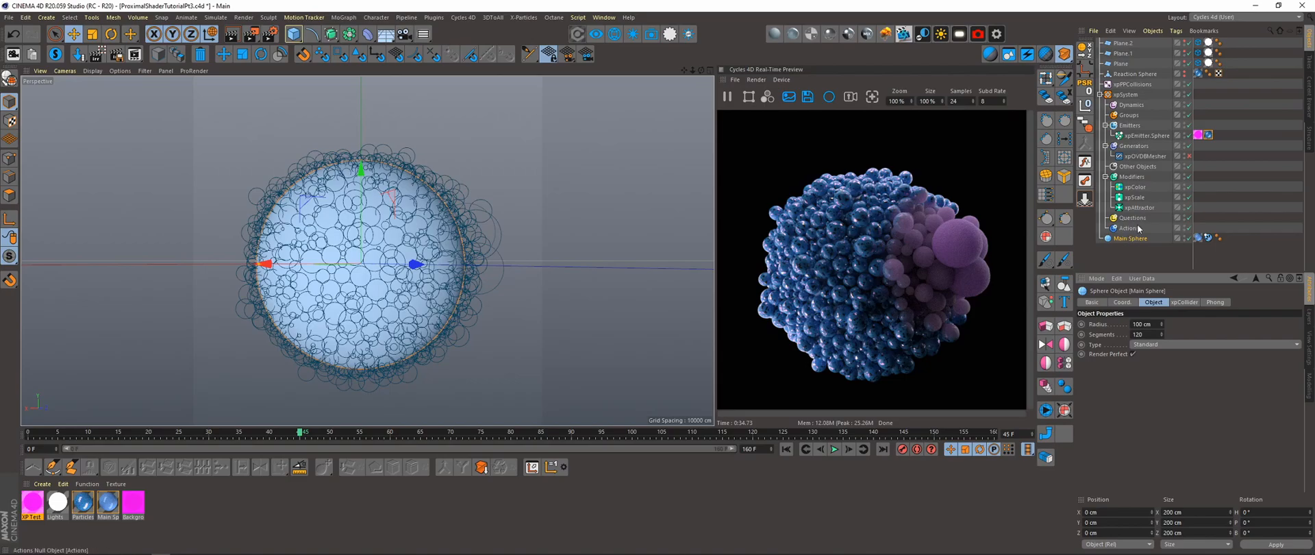
pyautogui.moveTo(1129, 227)
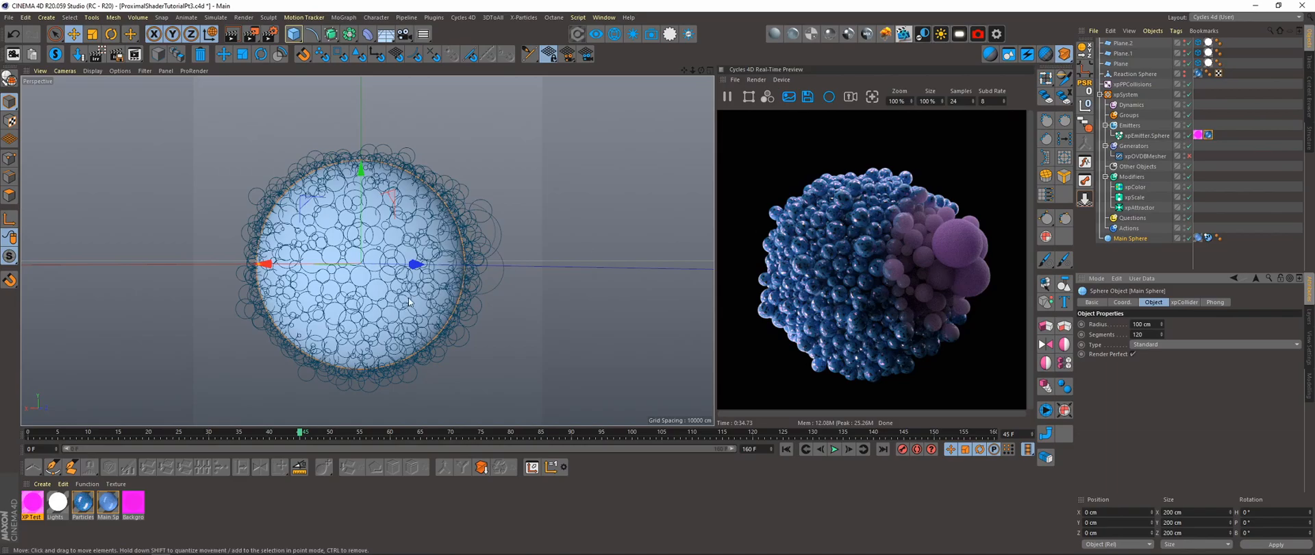
pyautogui.moveTo(445, 247)
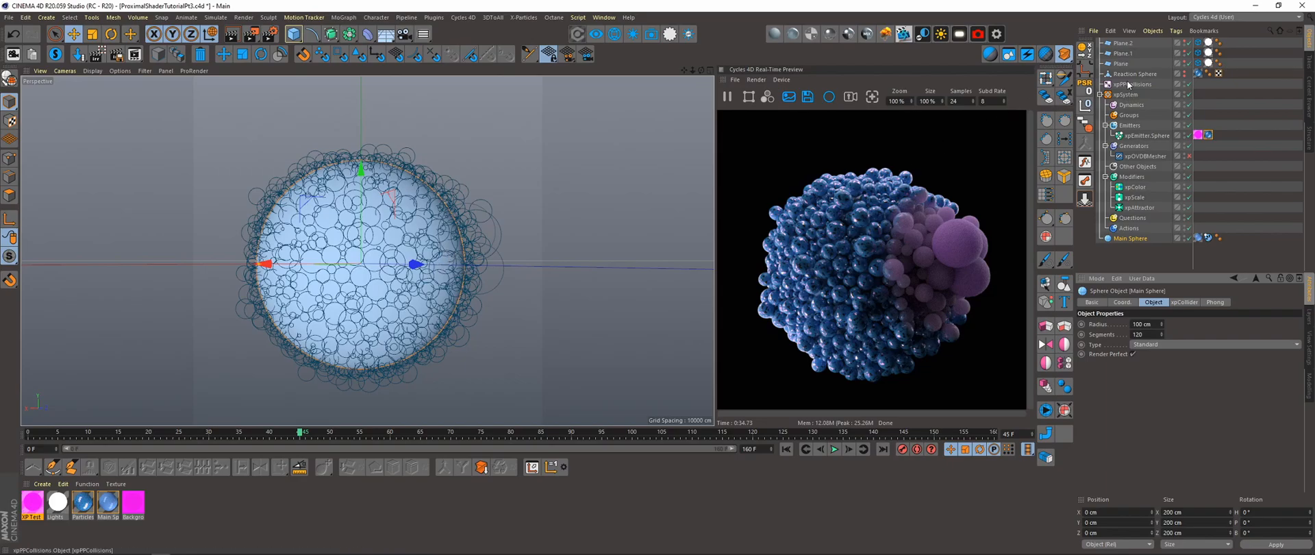
# Select Reaction Sphere in the Object Manager to show its properties
pyautogui.click(1137, 74)
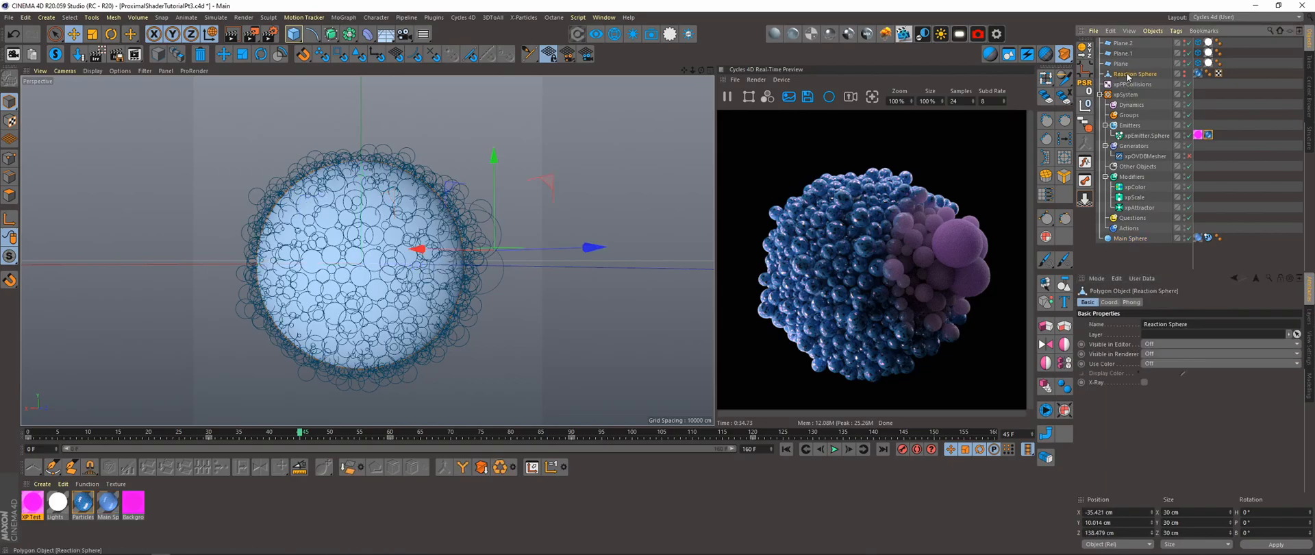
pyautogui.click(1184, 74)
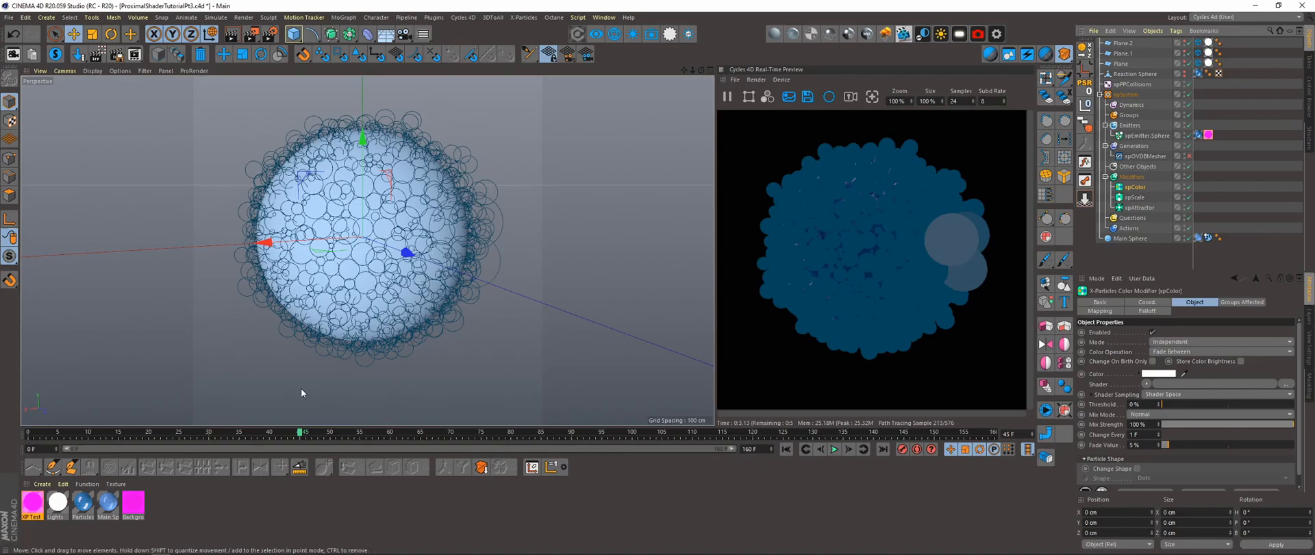
# Play the particle animation, then pause it as purple particles grow out one side
pyautogui.click(833, 449)
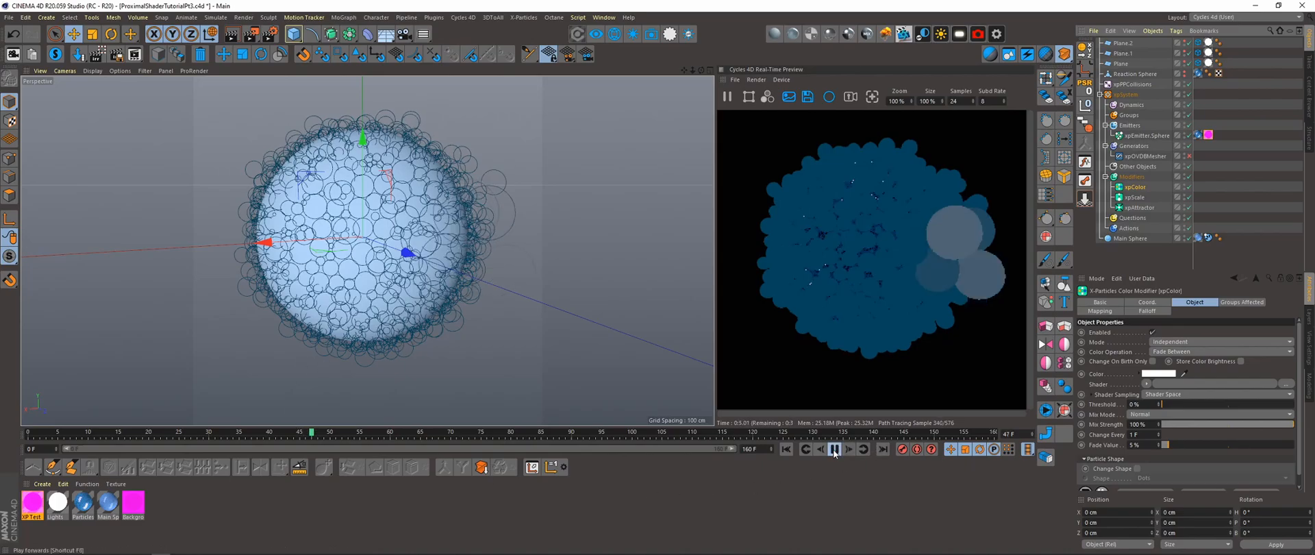
pyautogui.click(834, 450)
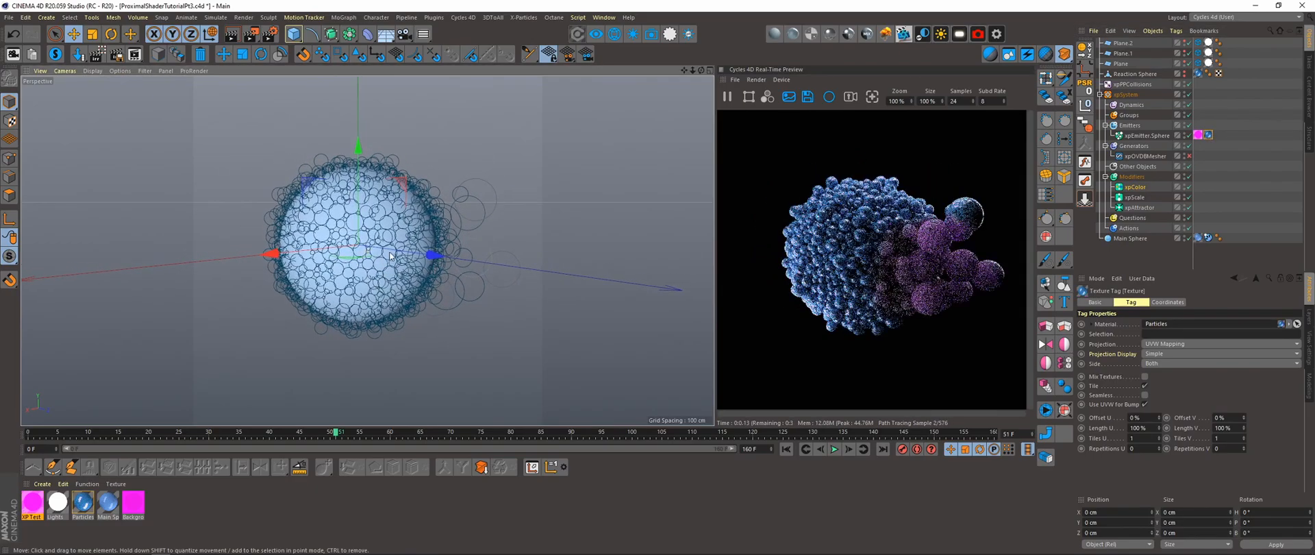
# Switch to the ProximalShaderTutorialPt4 head scene, select Sphere, and drag it sideways along X
pyautogui.click(603, 16)
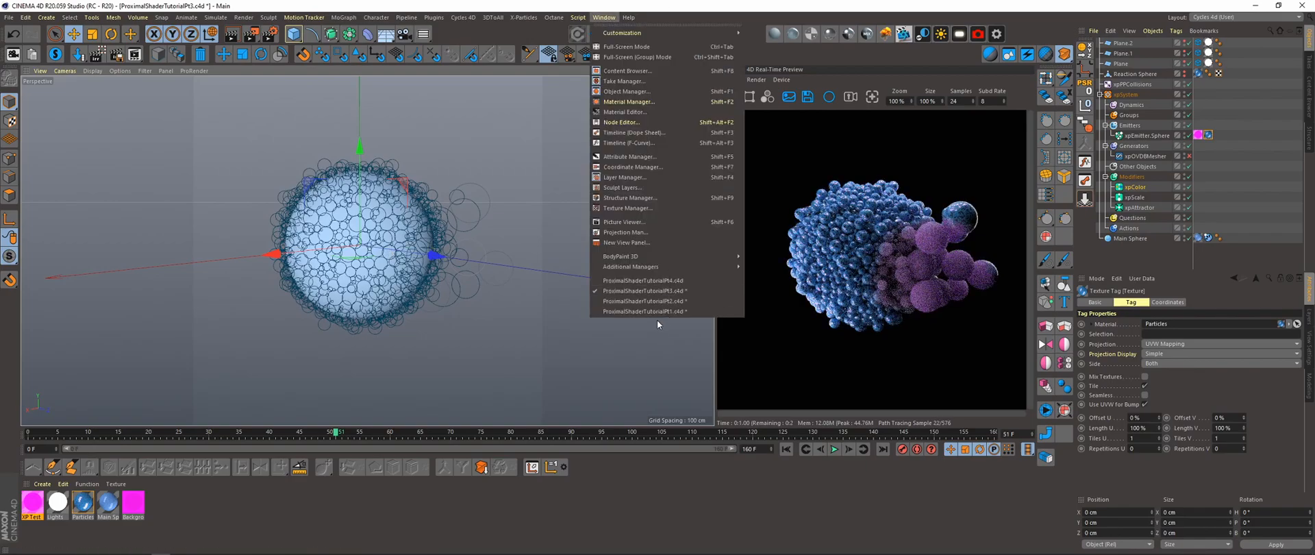
pyautogui.click(644, 280)
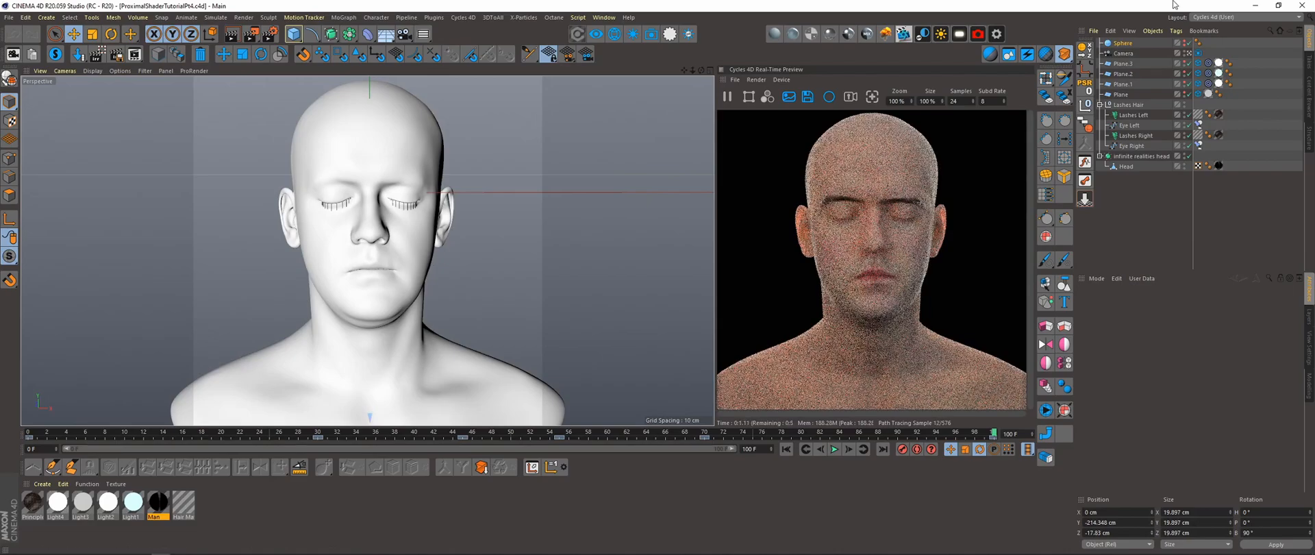
pyautogui.moveTo(1185, 74)
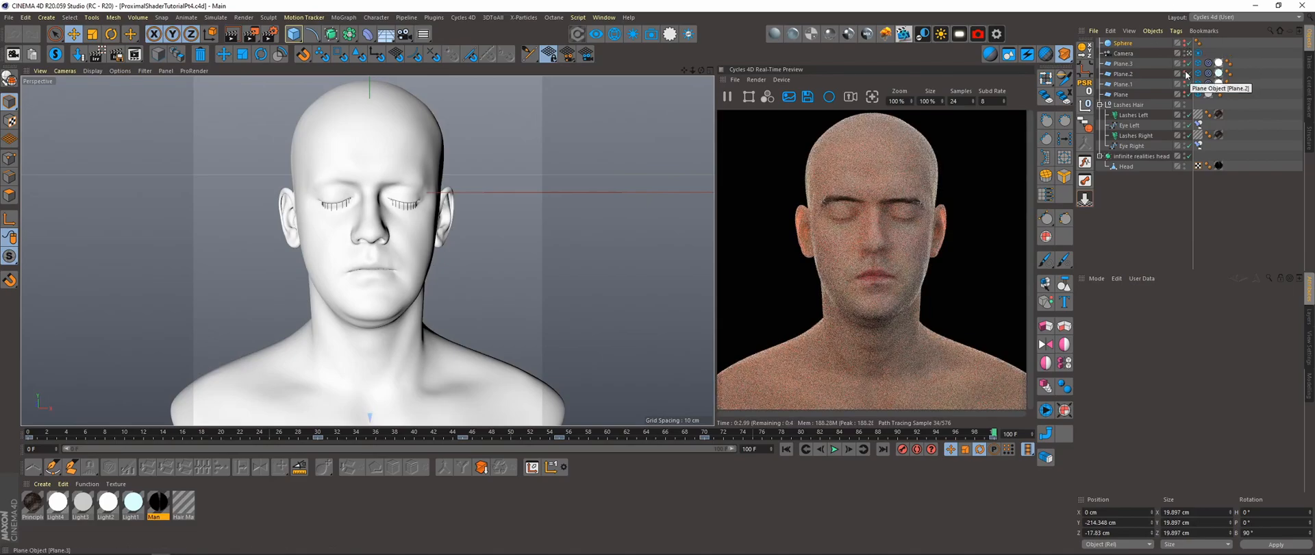
pyautogui.click(1122, 43)
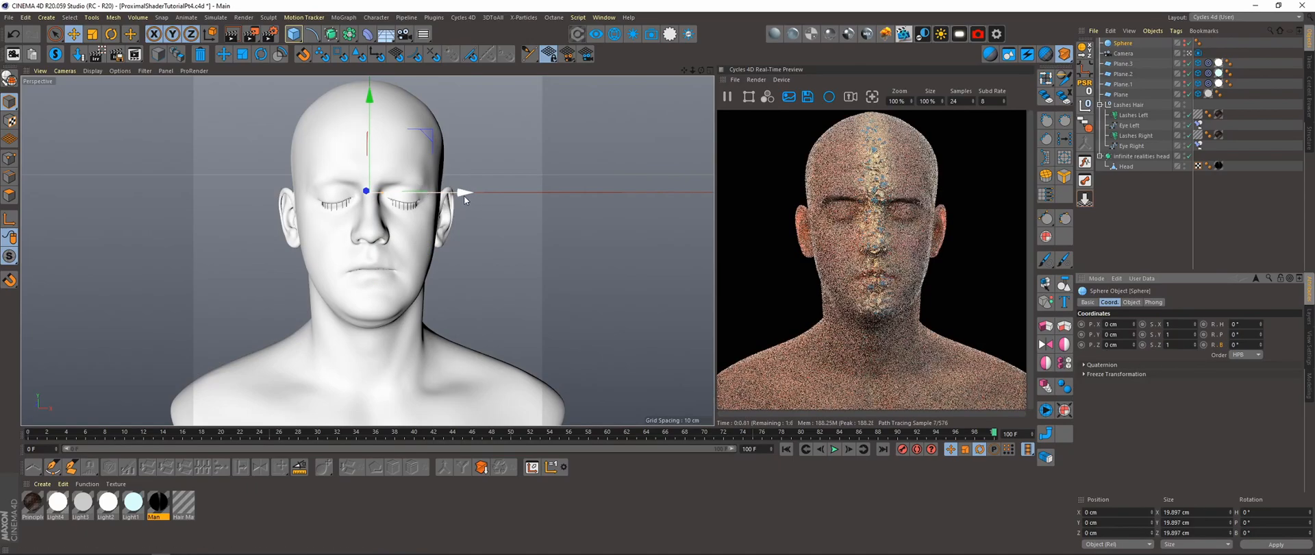
pyautogui.moveTo(466, 194); pyautogui.dragTo(452, 194)
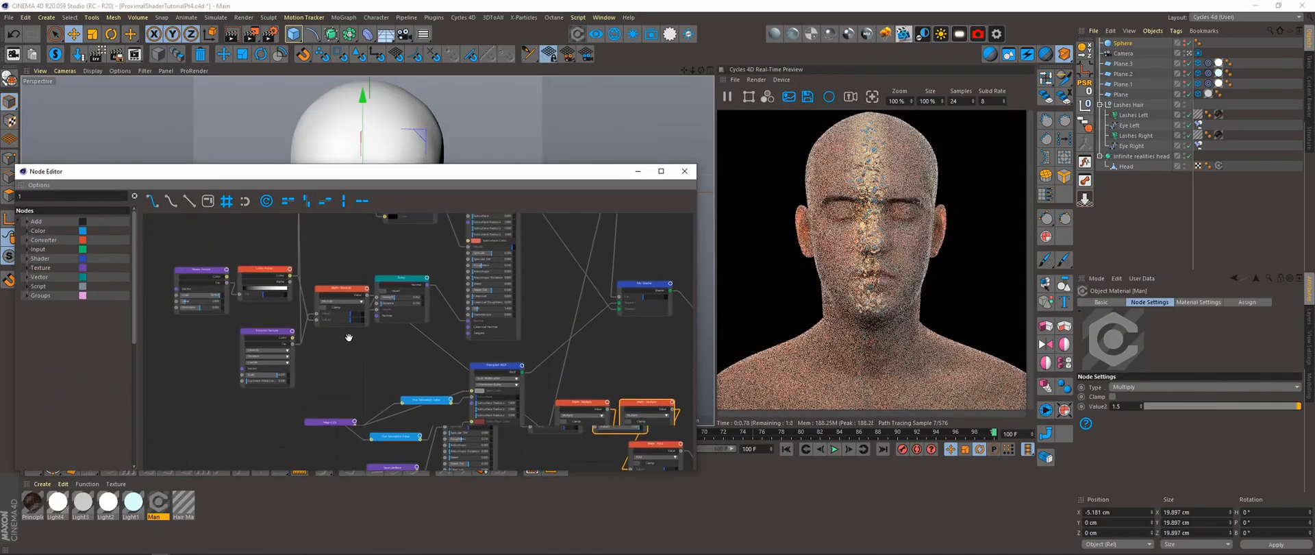
pyautogui.moveTo(348, 337); pyautogui.dragTo(369, 399)
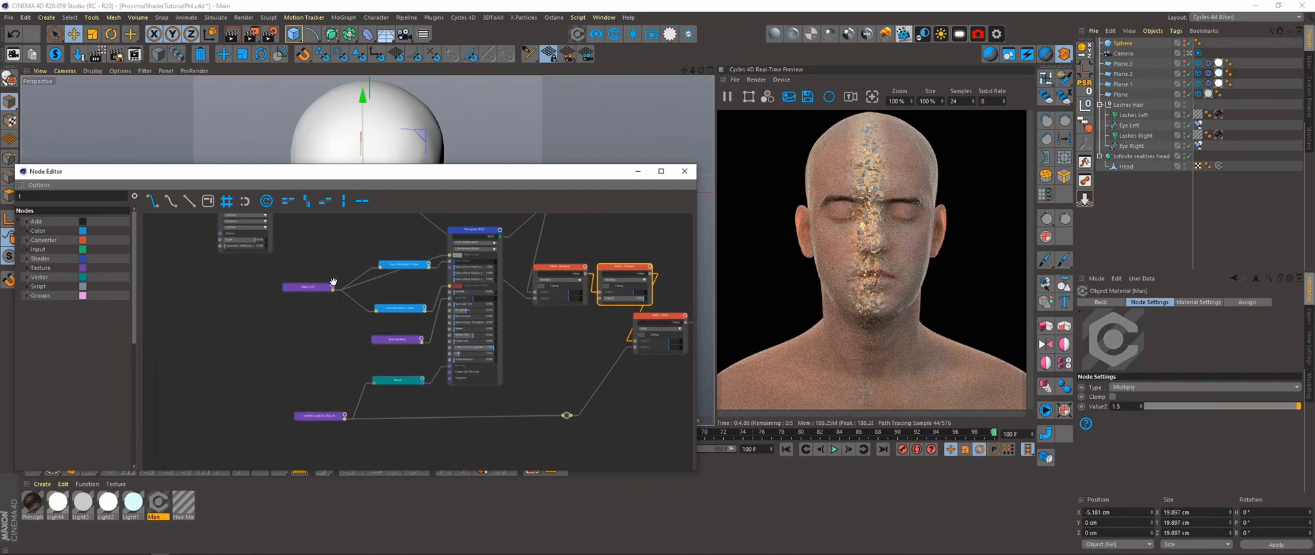
pyautogui.moveTo(333, 282); pyautogui.dragTo(306, 385)
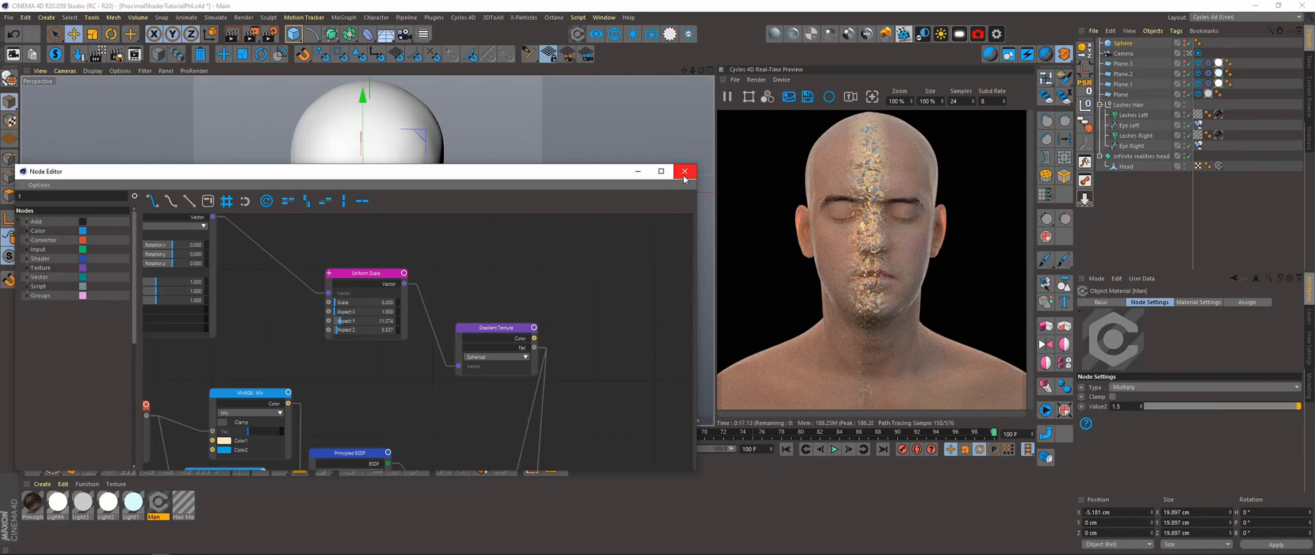
pyautogui.click(685, 171)
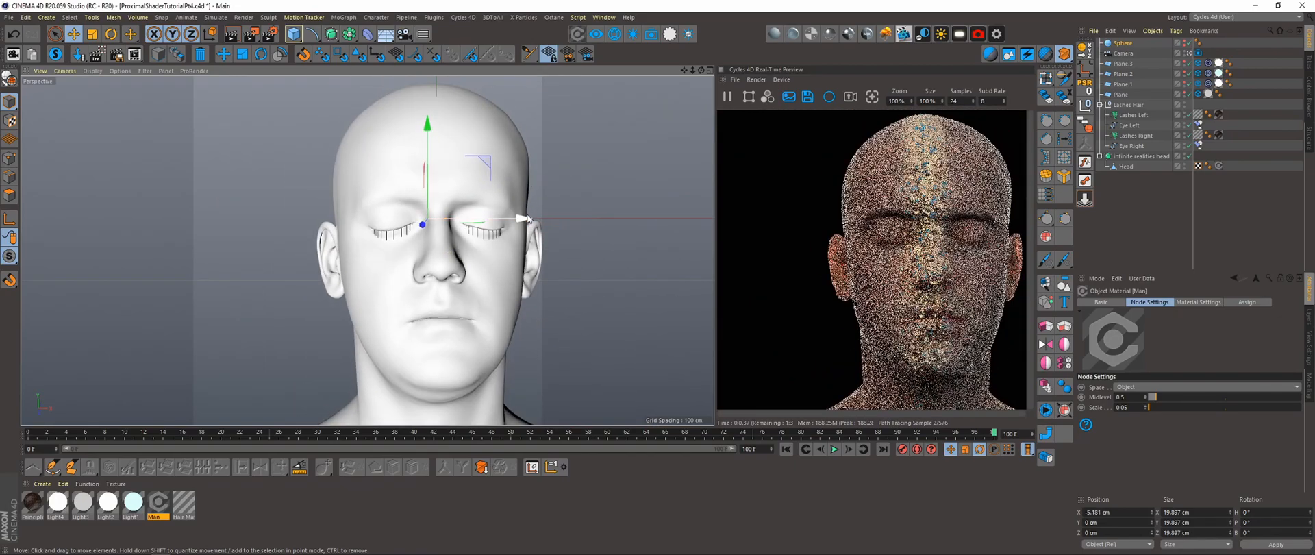
# Shift the Sphere across the face and orbit to view the head from the side
pyautogui.moveTo(524, 218); pyautogui.dragTo(461, 220)
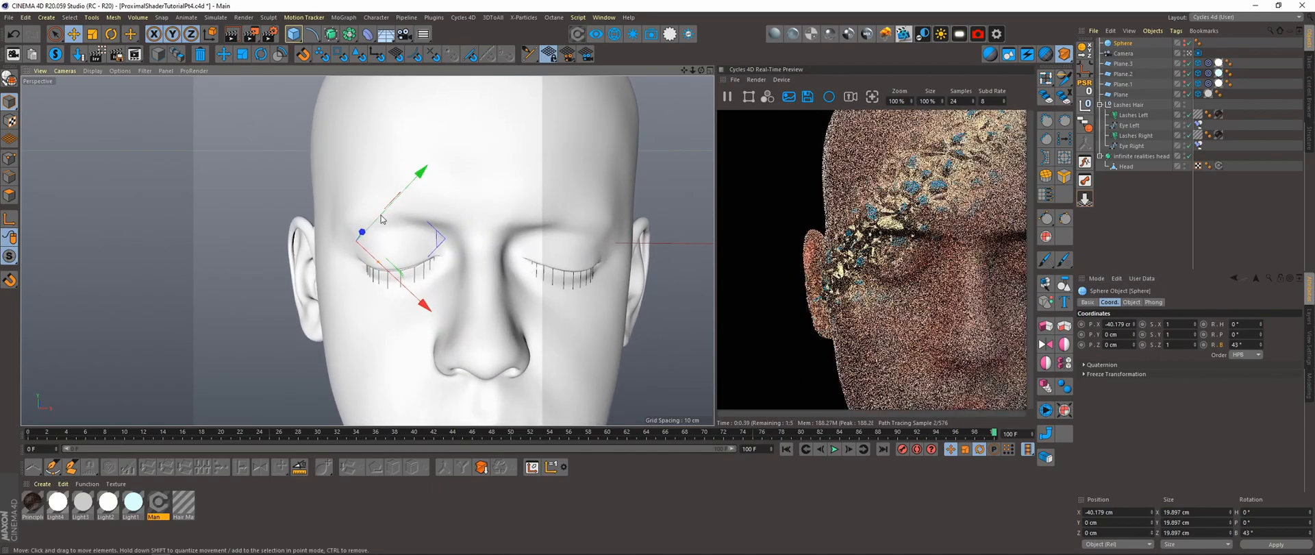
pyautogui.moveTo(377, 251); pyautogui.dragTo(428, 268)
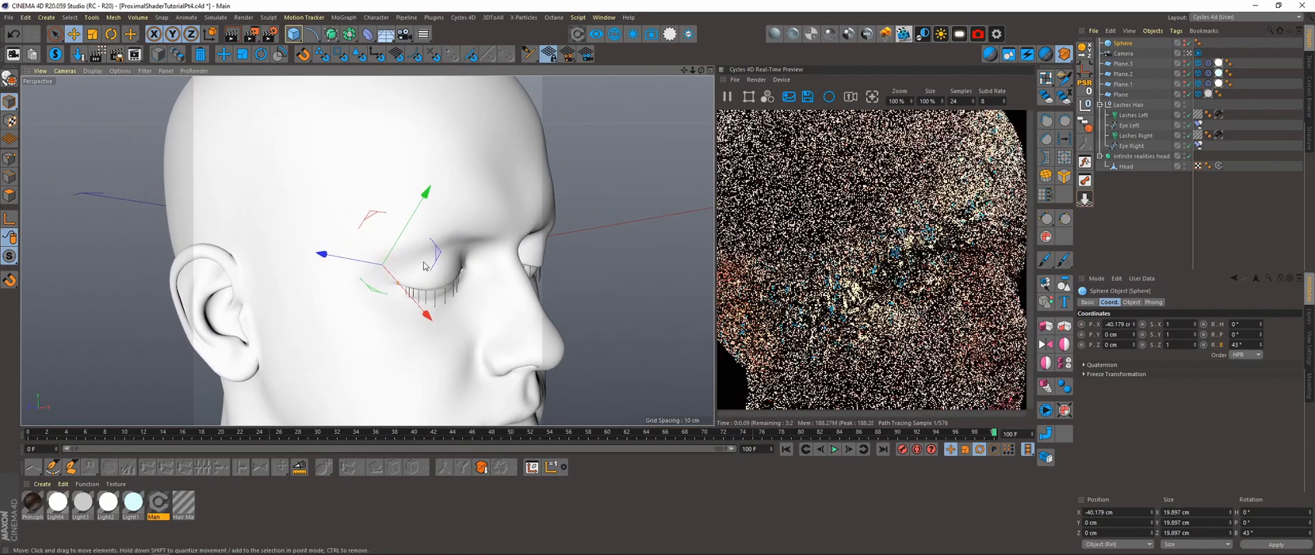